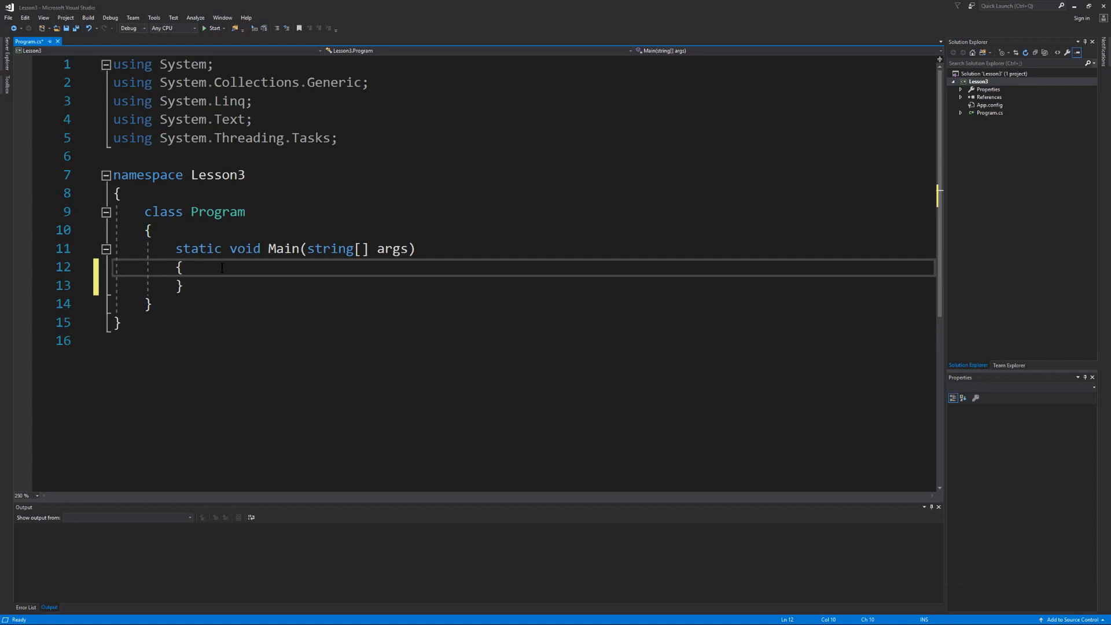
# Type an if with empty parentheses and an auto-closed pair of braces inside Main.
pyautogui.write('if (')
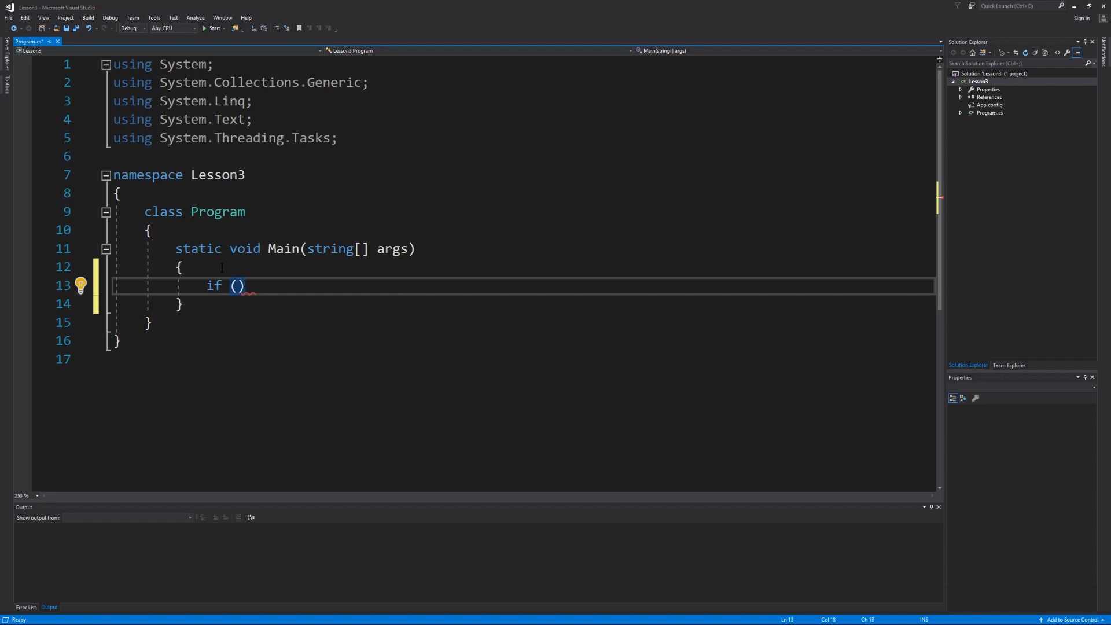
pyautogui.write('{')
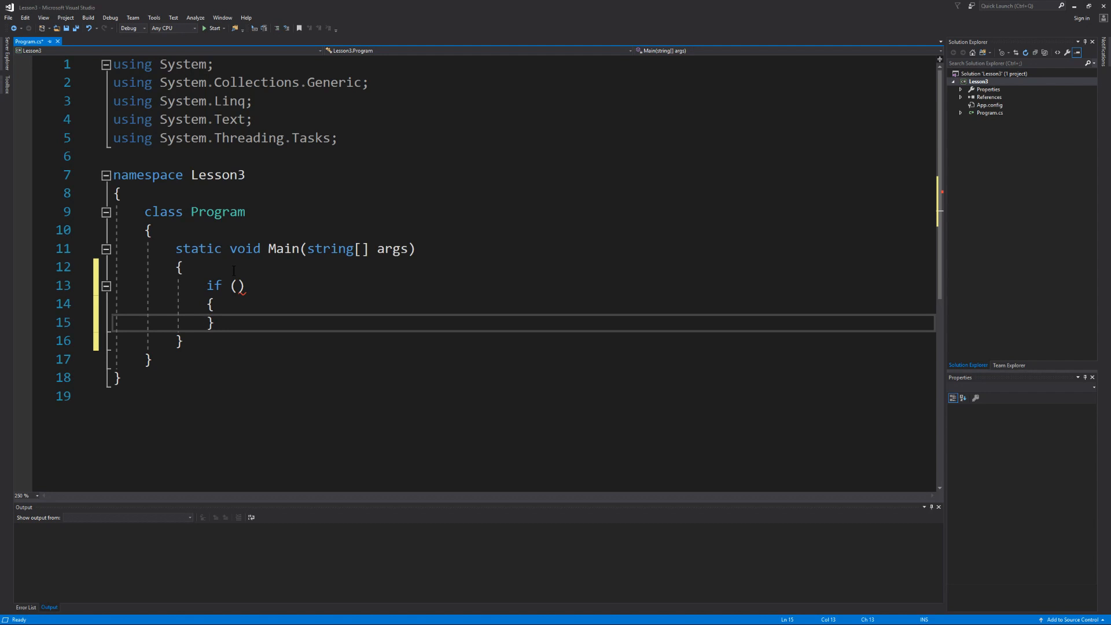
# Add comments above the if listing =, + - / *, and < <= > >= == !=.
pyautogui.press('enter')
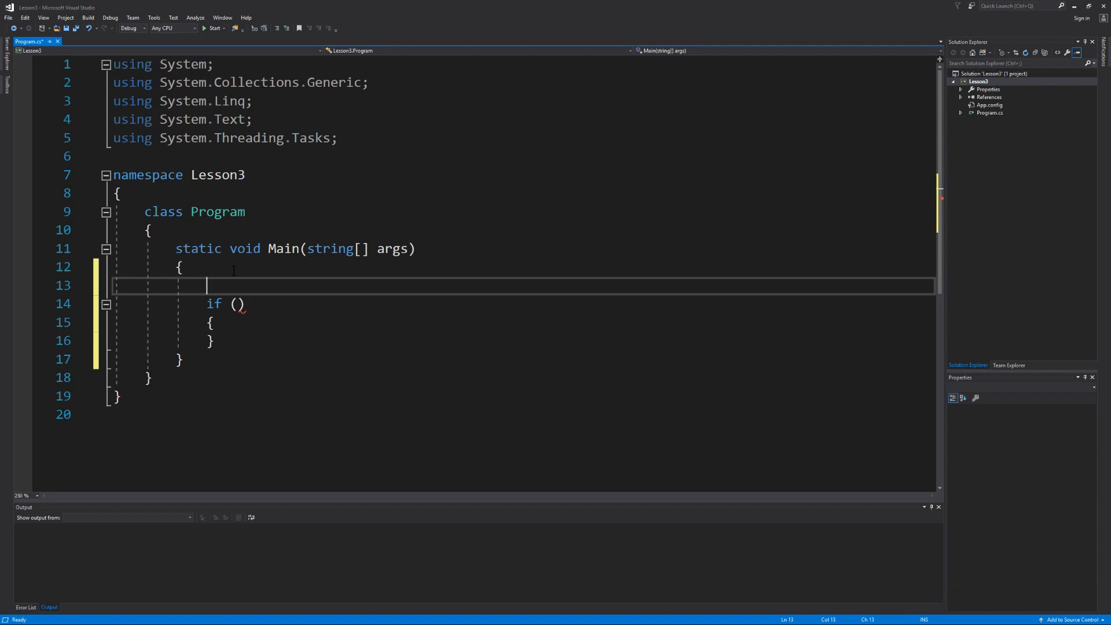
pyautogui.write('// + -')
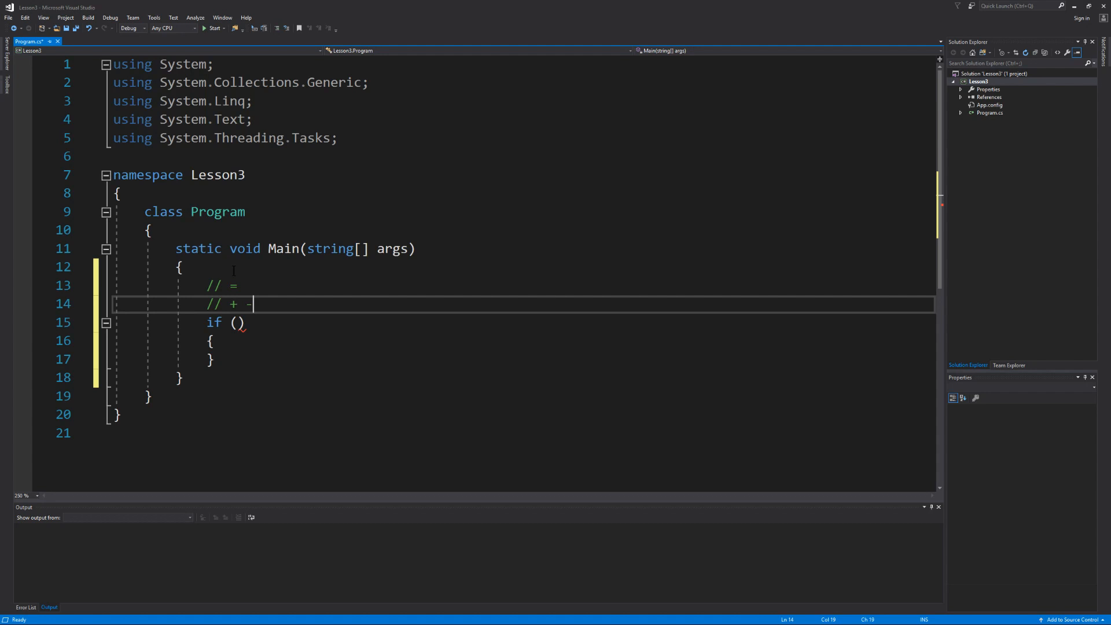
pyautogui.write('/ *')
pyautogui.write('// < <')
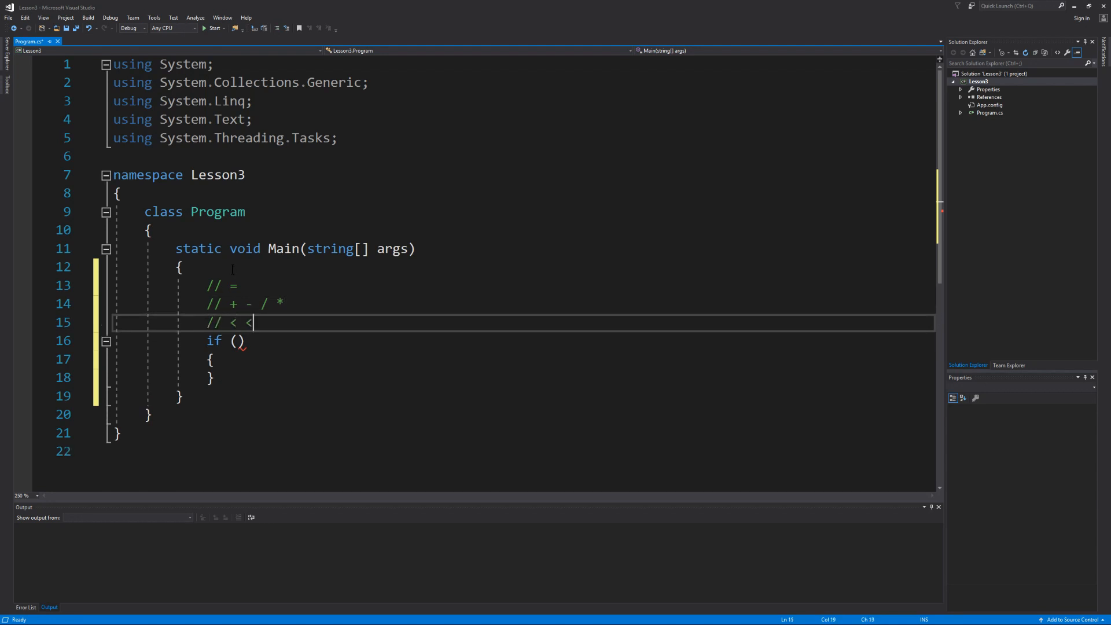
pyautogui.write('=')
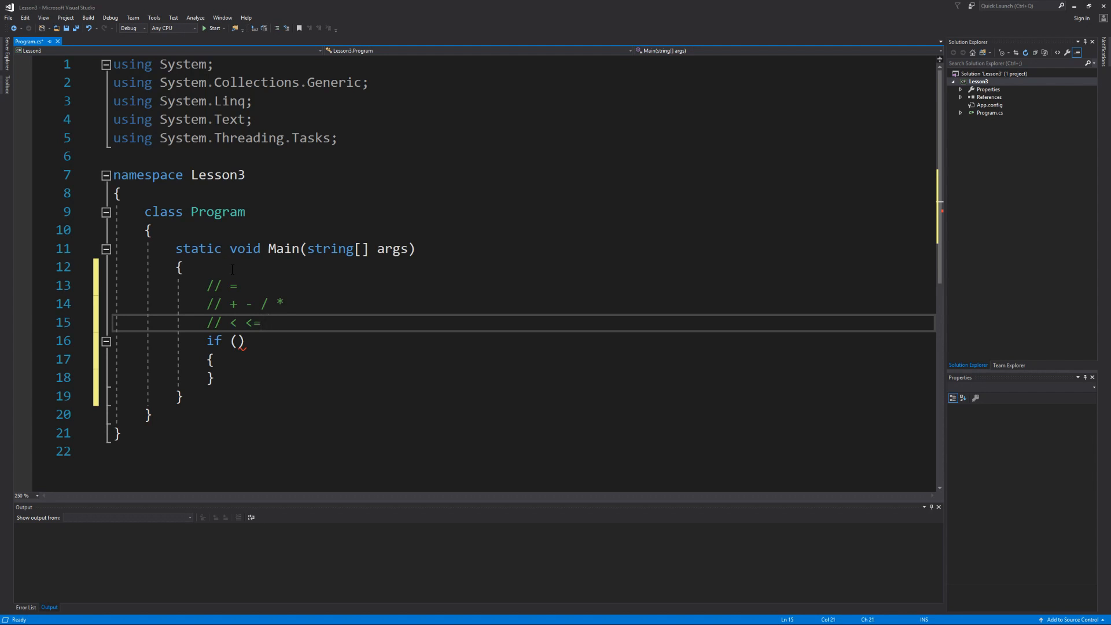
pyautogui.write('> >')
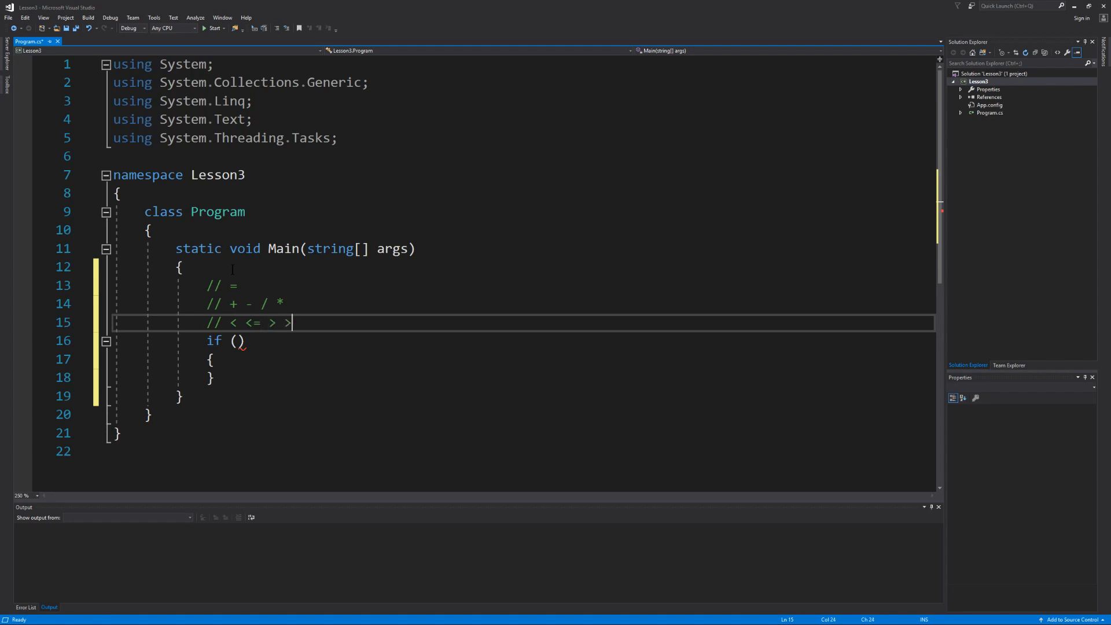
pyautogui.write('=')
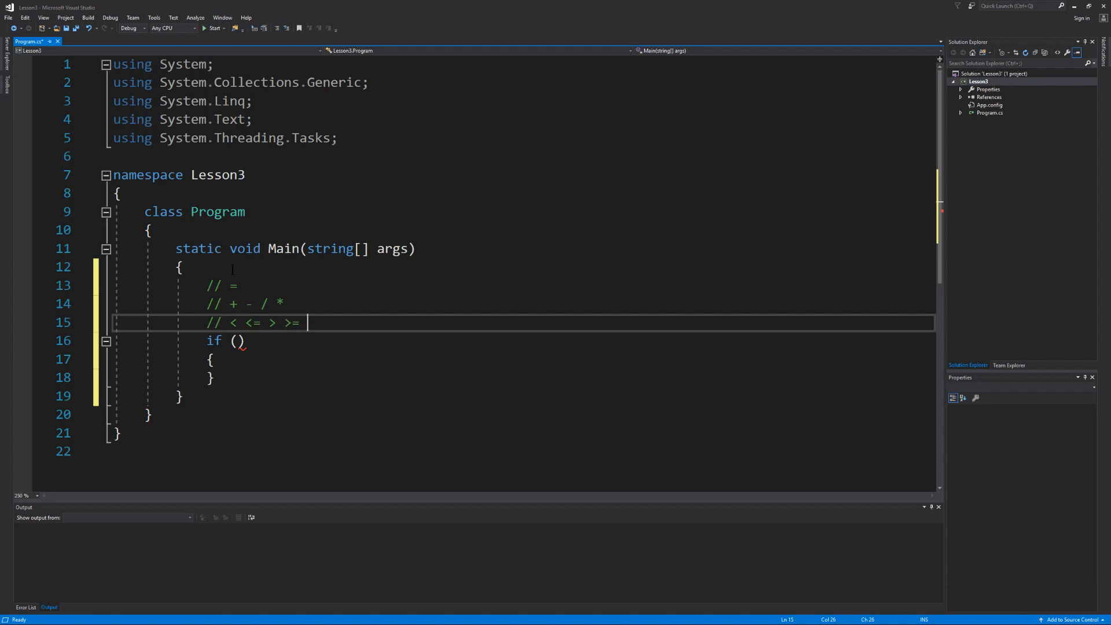
pyautogui.write('==')
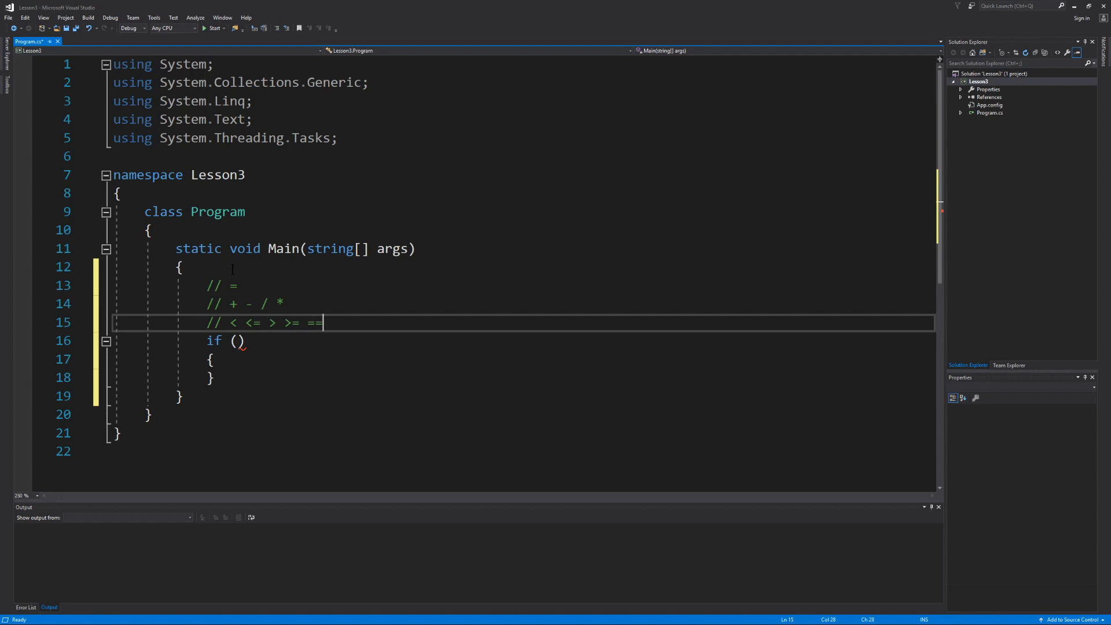
pyautogui.write('!=')
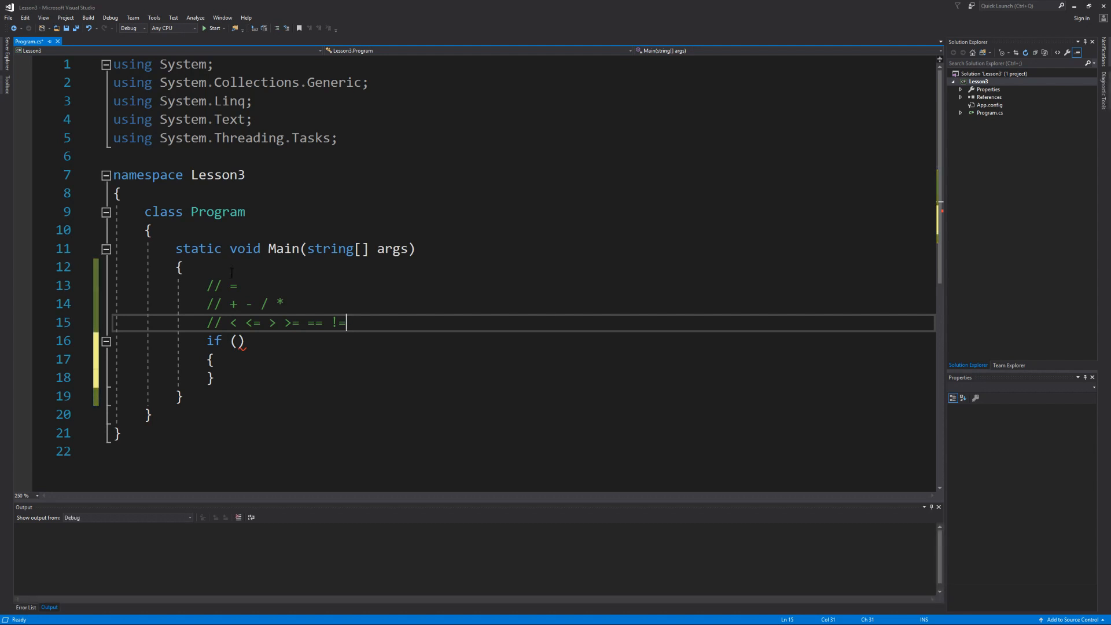
# Make the if test 1 < 5 and print "1 is less than 5".
pyautogui.click(241, 341)
pyautogui.write('1 < ')
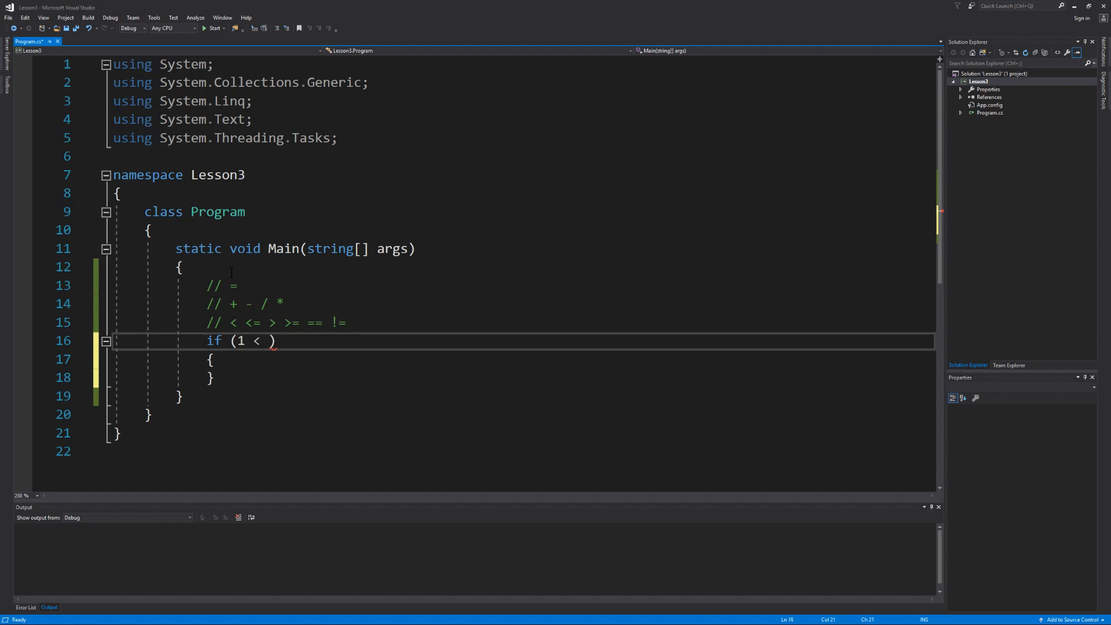
pyautogui.write('5')
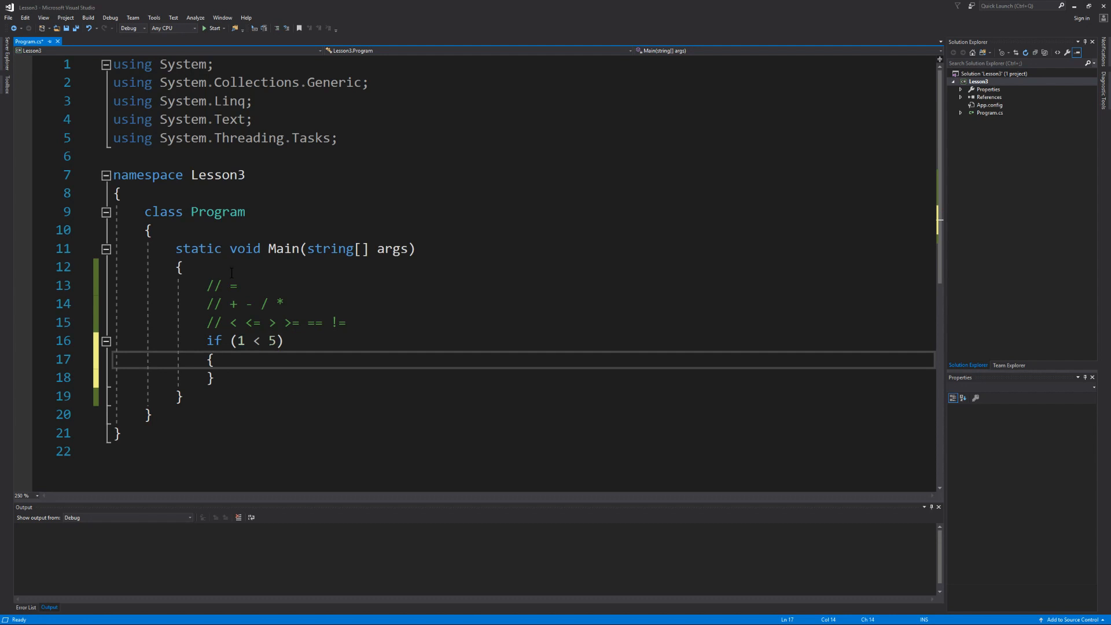
pyautogui.press('enter')
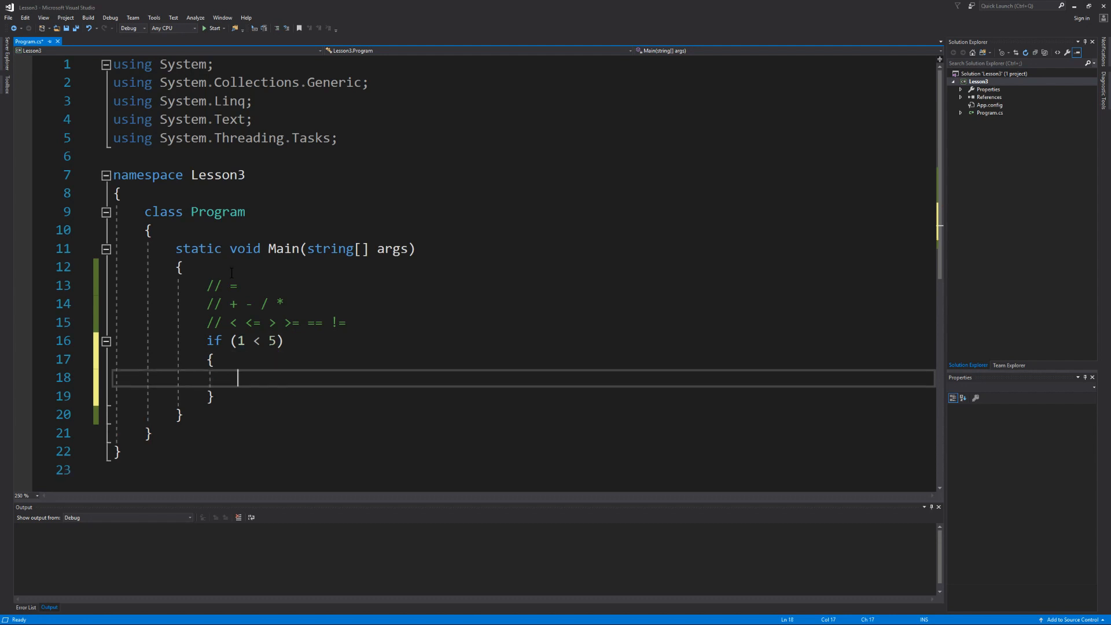
pyautogui.write('Console.WriteLine("1 is le')
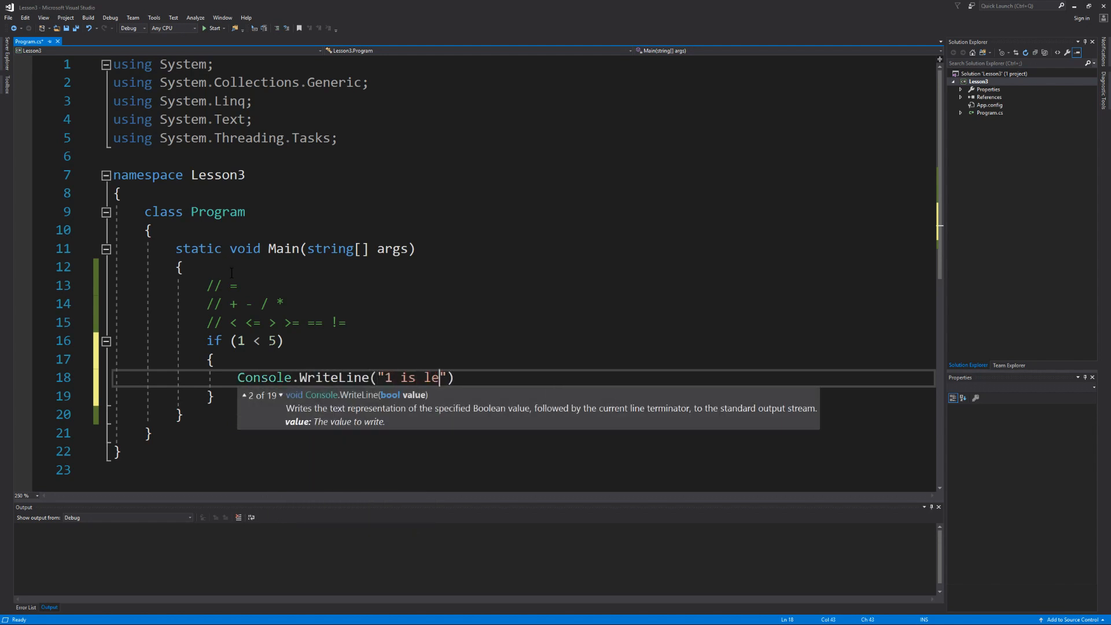
pyautogui.write('ss than 5')
pyautogui.write('// Pause')
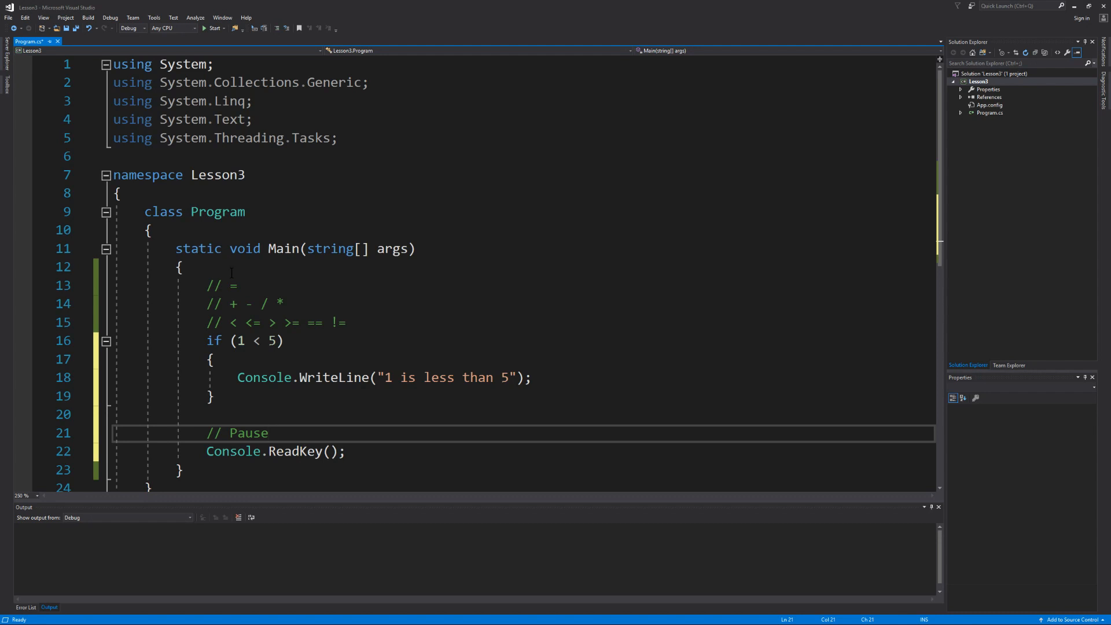
# Add a "Press any key to close the program..." prompt followed by Console.ReadKey().
pyautogui.write('Console.WriteLine("P')
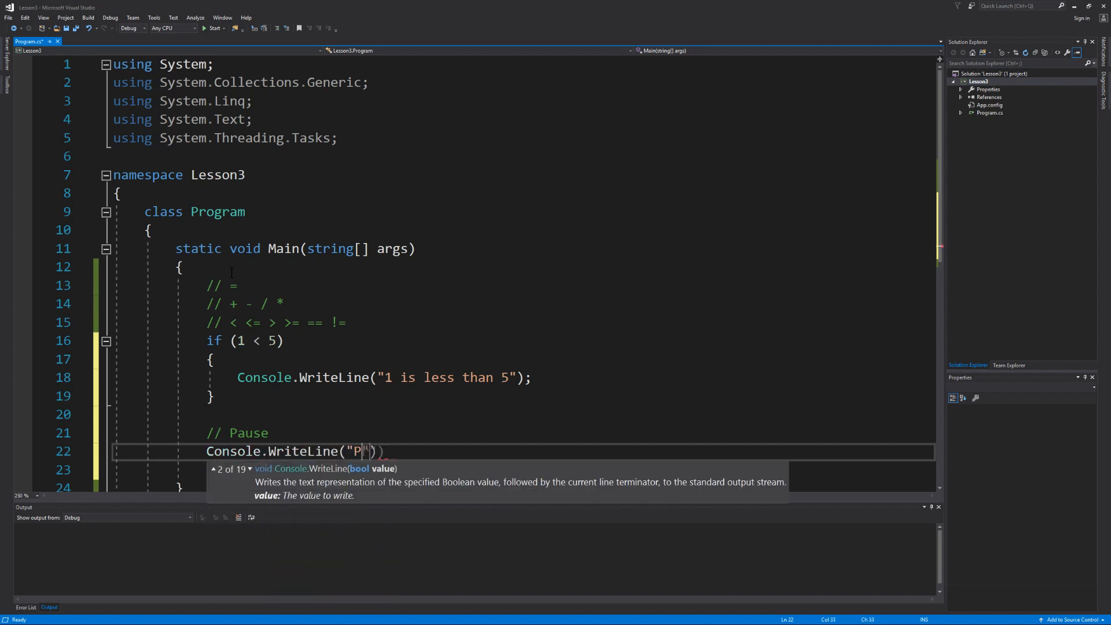
pyautogui.write('ress any key to c')
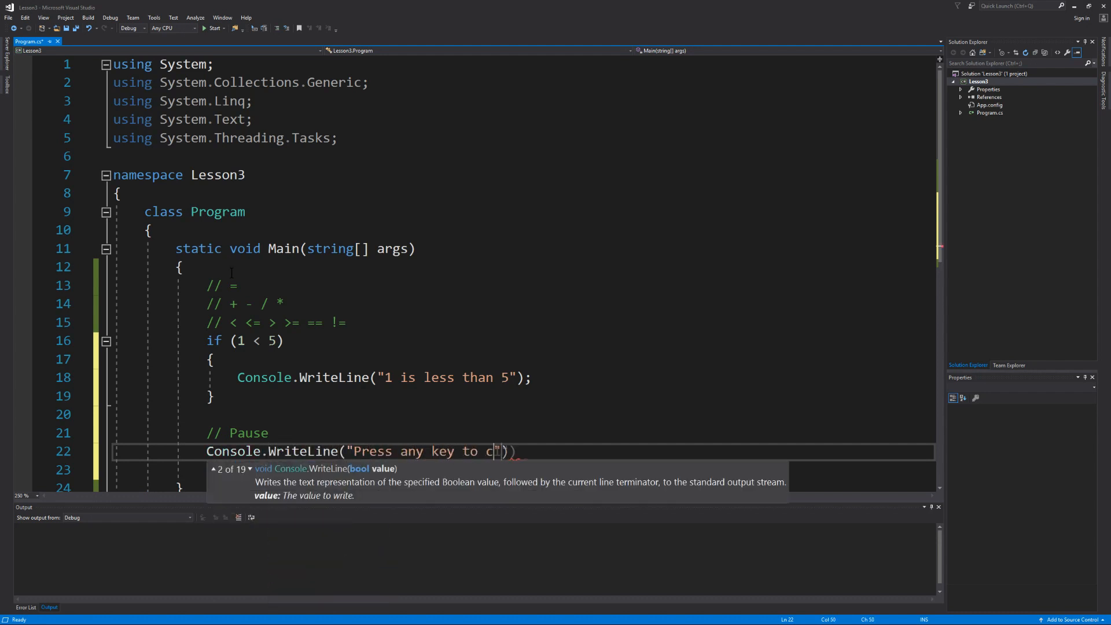
pyautogui.write('lose the program...')
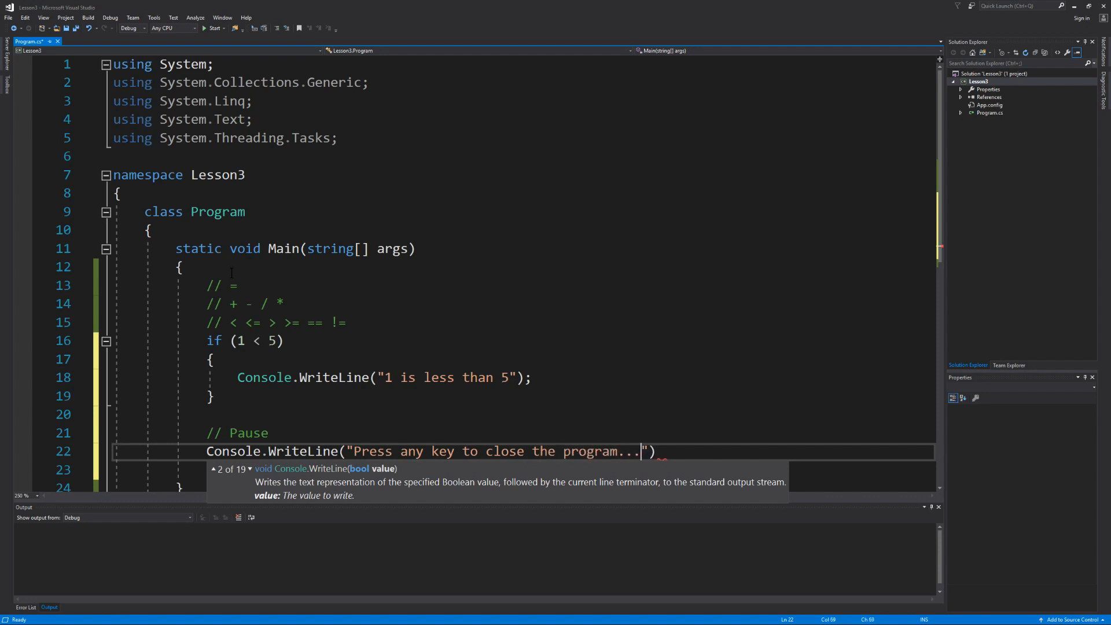
pyautogui.write('Console.ReadKey();')
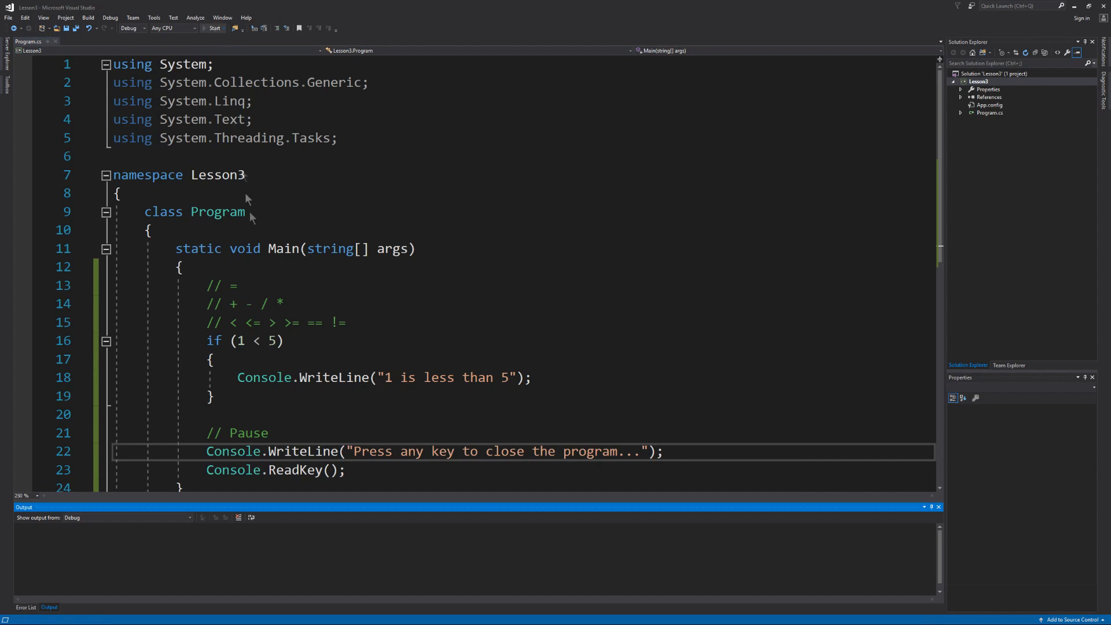
# Build and run the program until it exits with code 0.
pyautogui.click(212, 28)
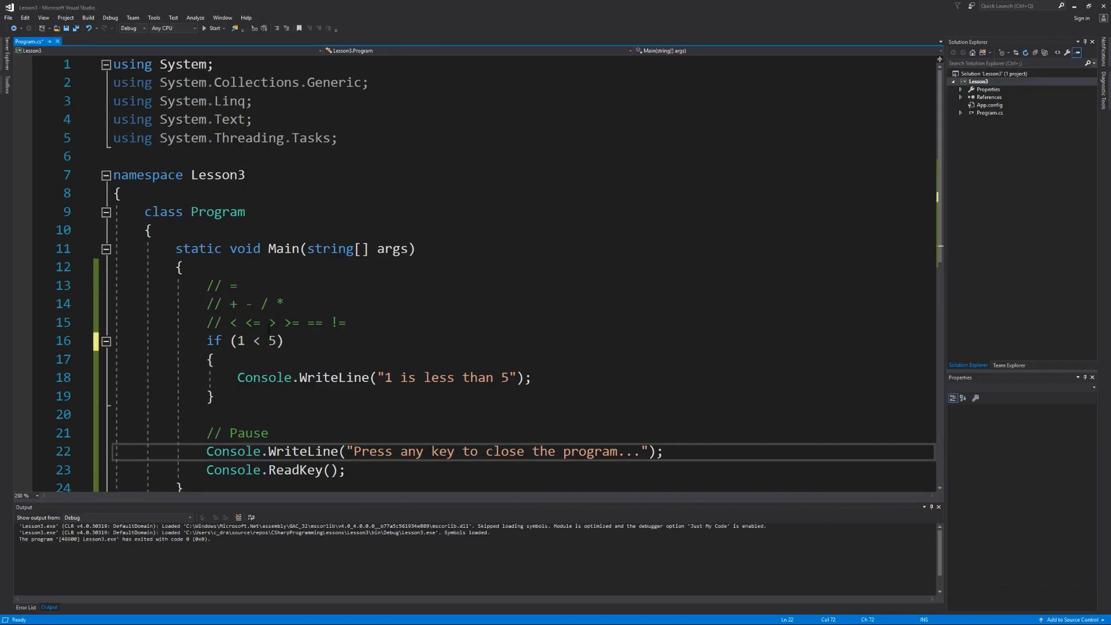
# Change the condition to 1 > 5, rerun, and close the console after the prompt.
pyautogui.click(248, 340)
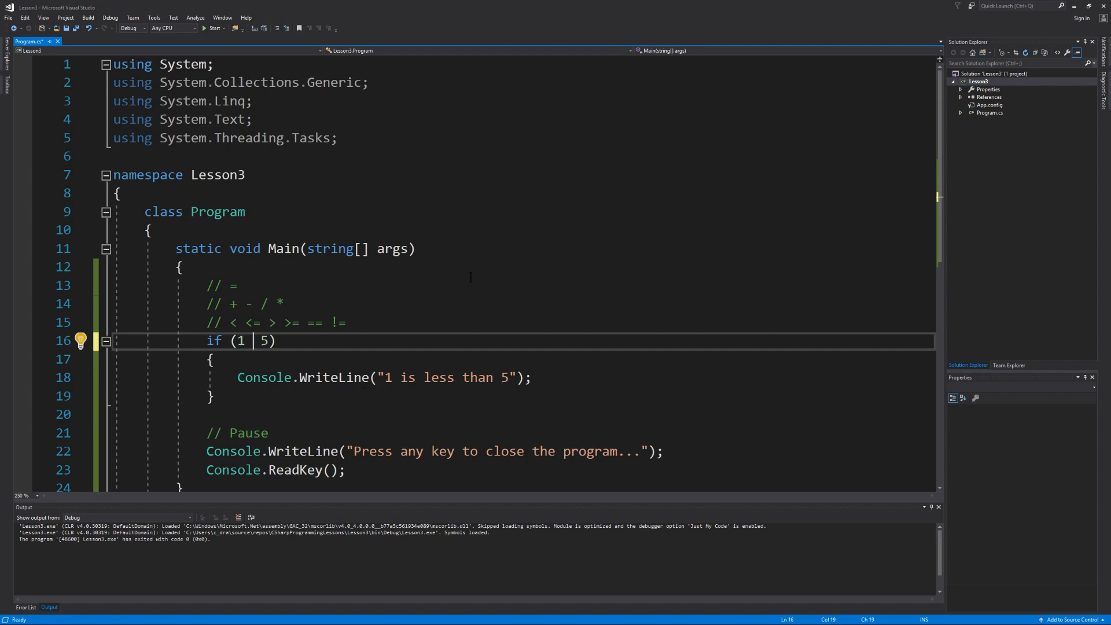
pyautogui.write('>')
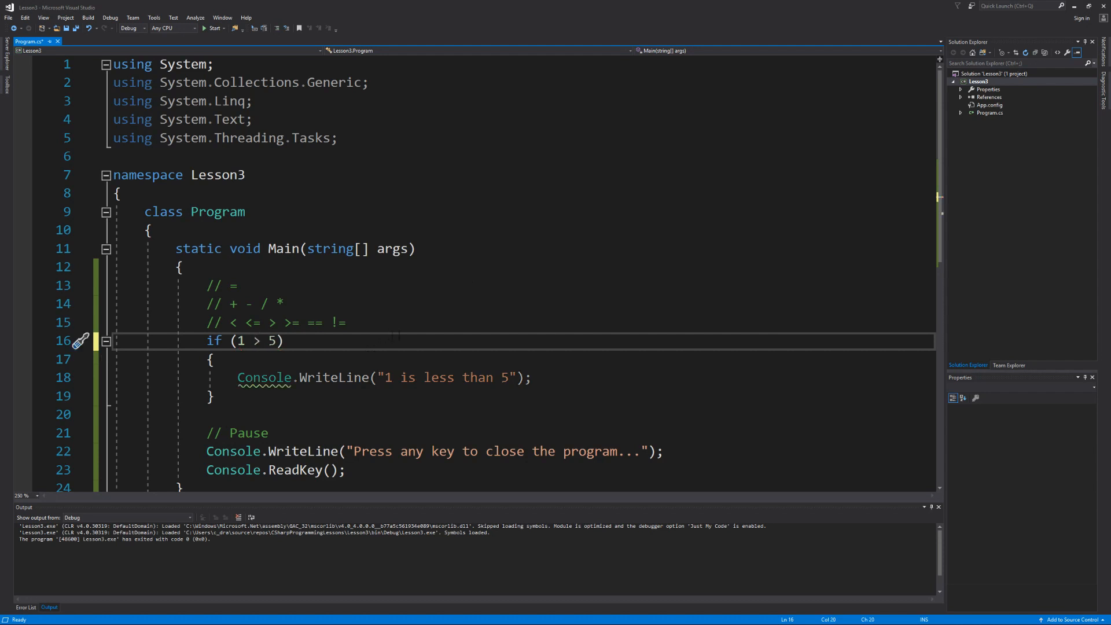
pyautogui.click(212, 29)
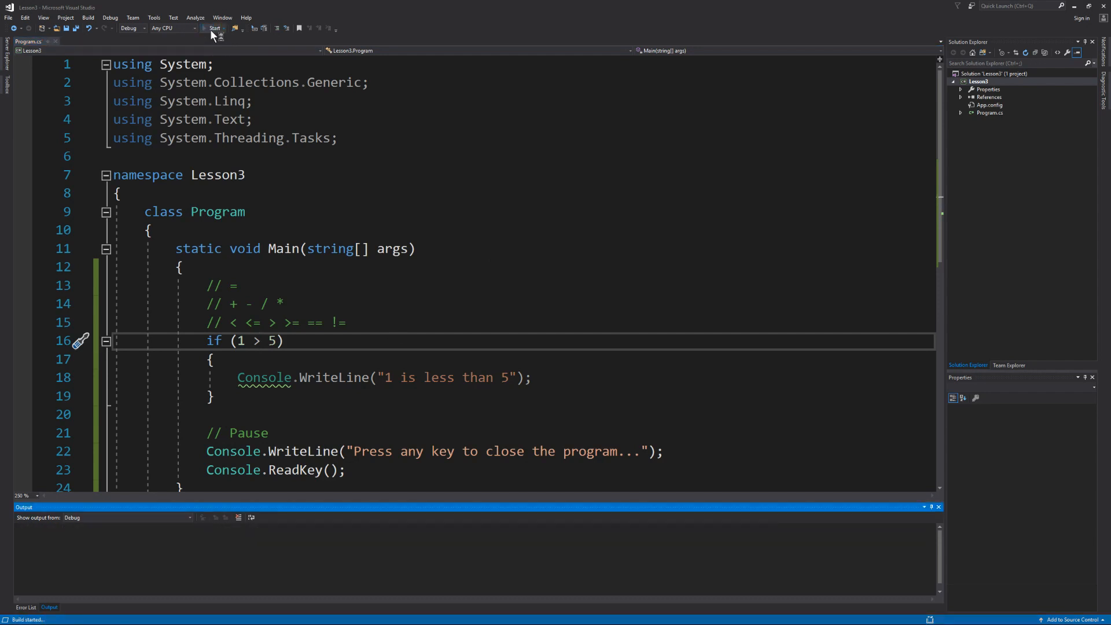
pyautogui.click(214, 28)
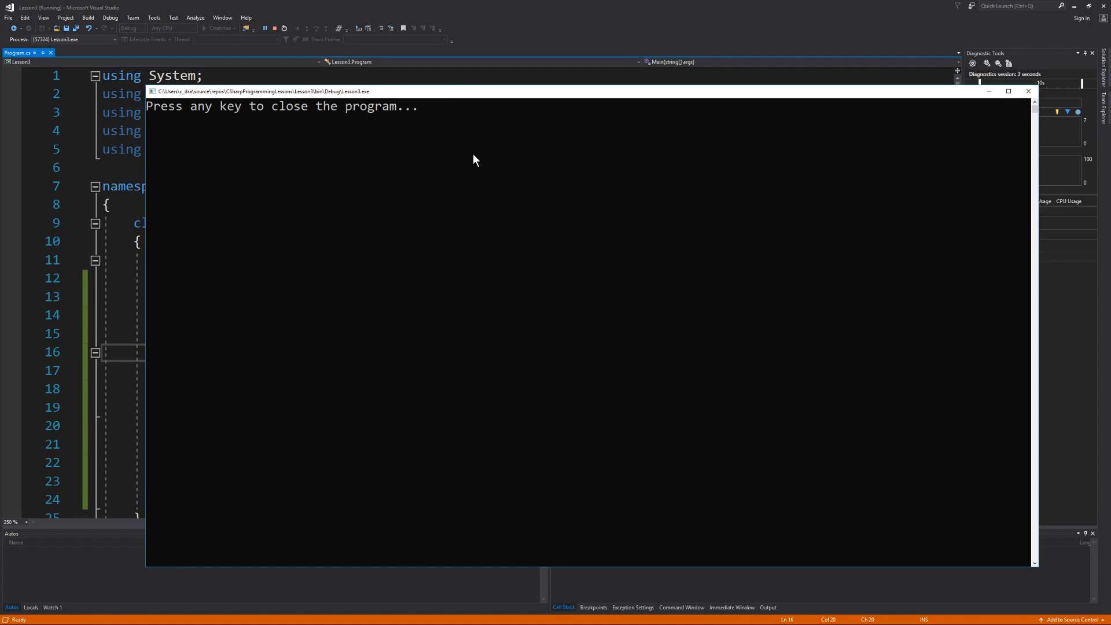
pyautogui.press('enter')
pyautogui.write('// < <= > >= == !=')
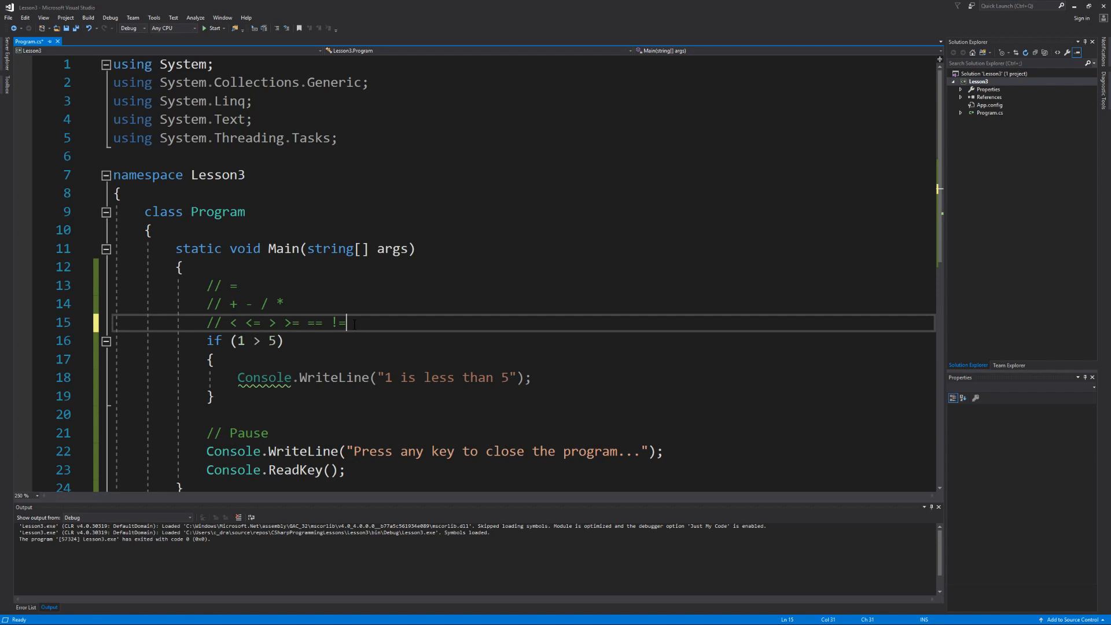
# Declare double grade = 0.0 and prompt "Enter in a grade:".
pyautogui.press('enter')
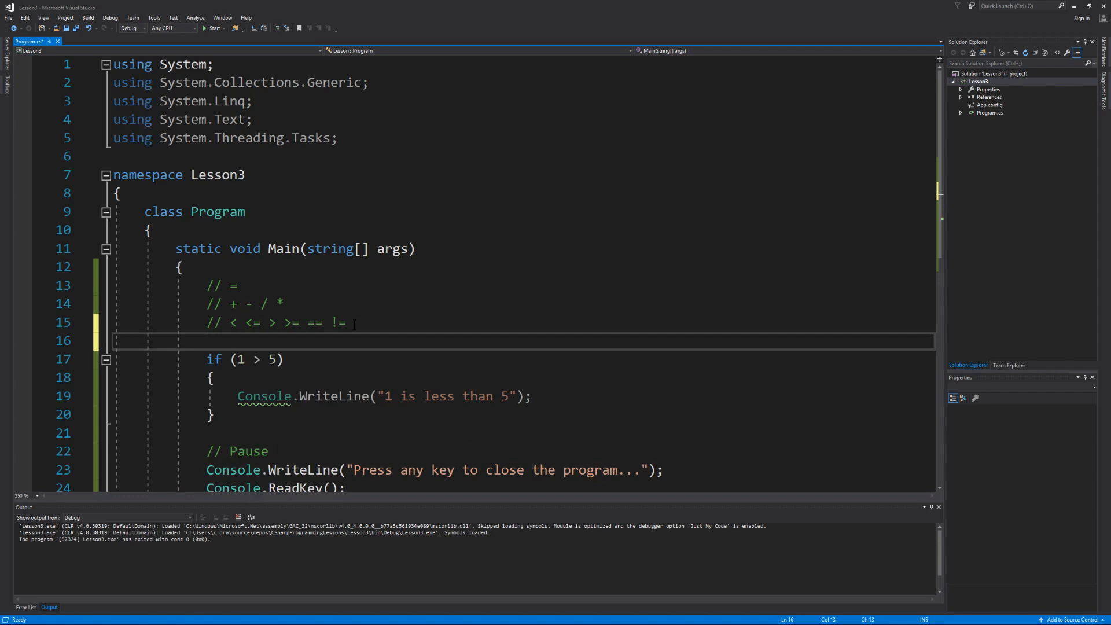
pyautogui.write('double')
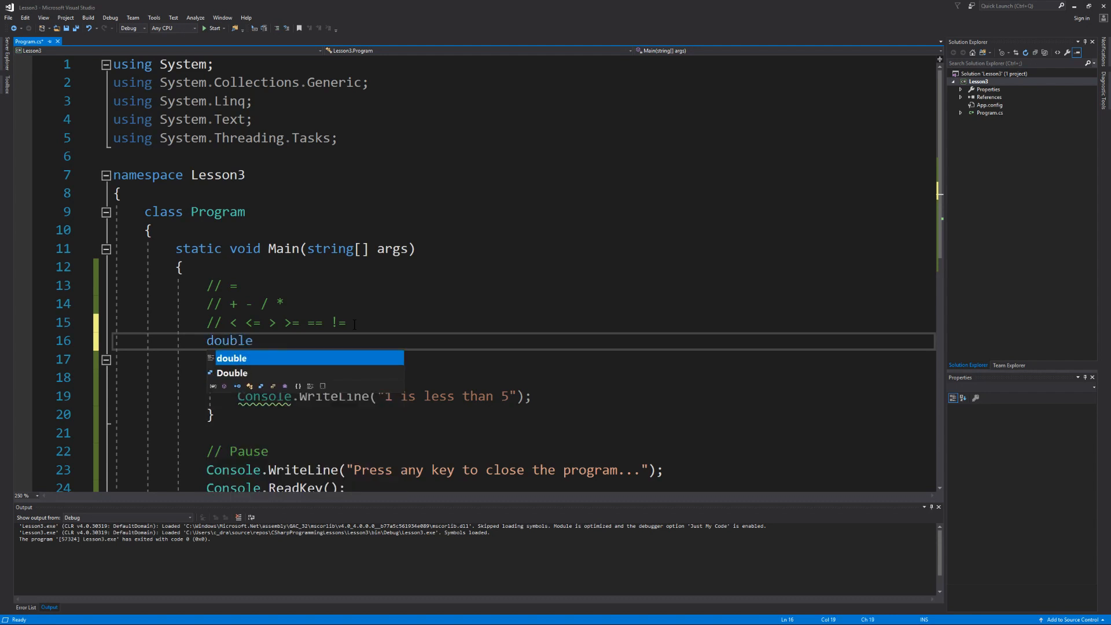
pyautogui.write('grade = 0')
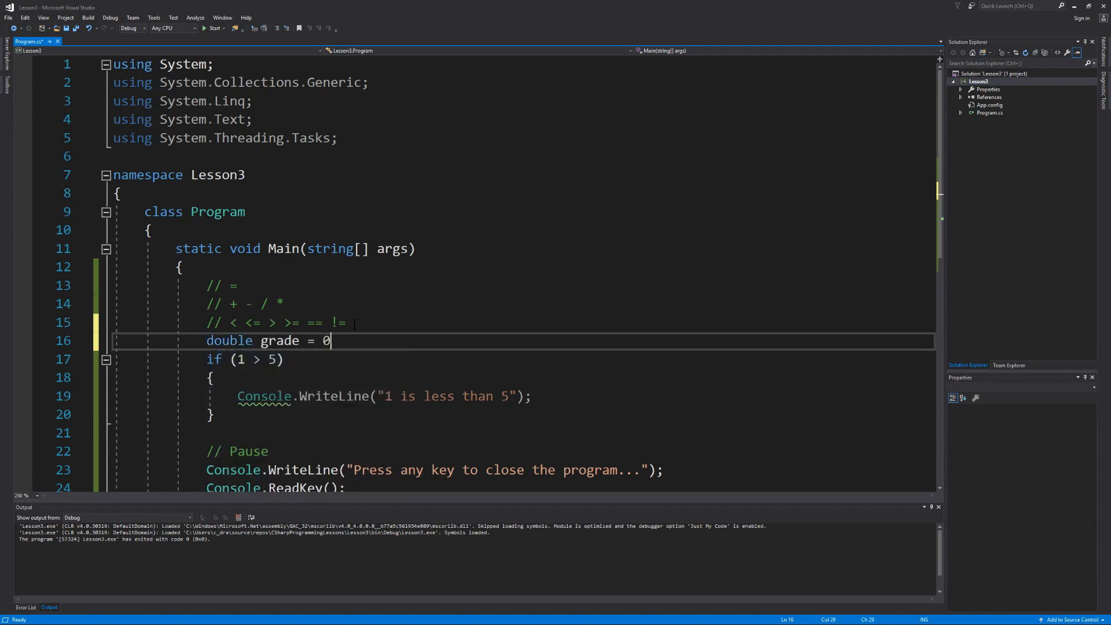
pyautogui.write('.0;')
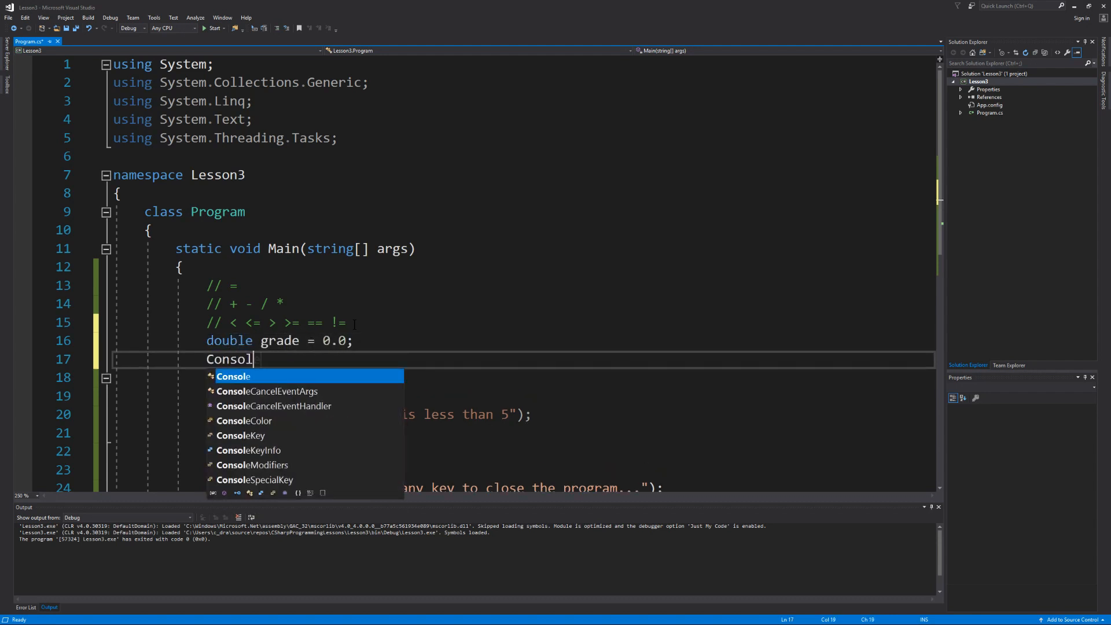
pyautogui.write('.Write("E')
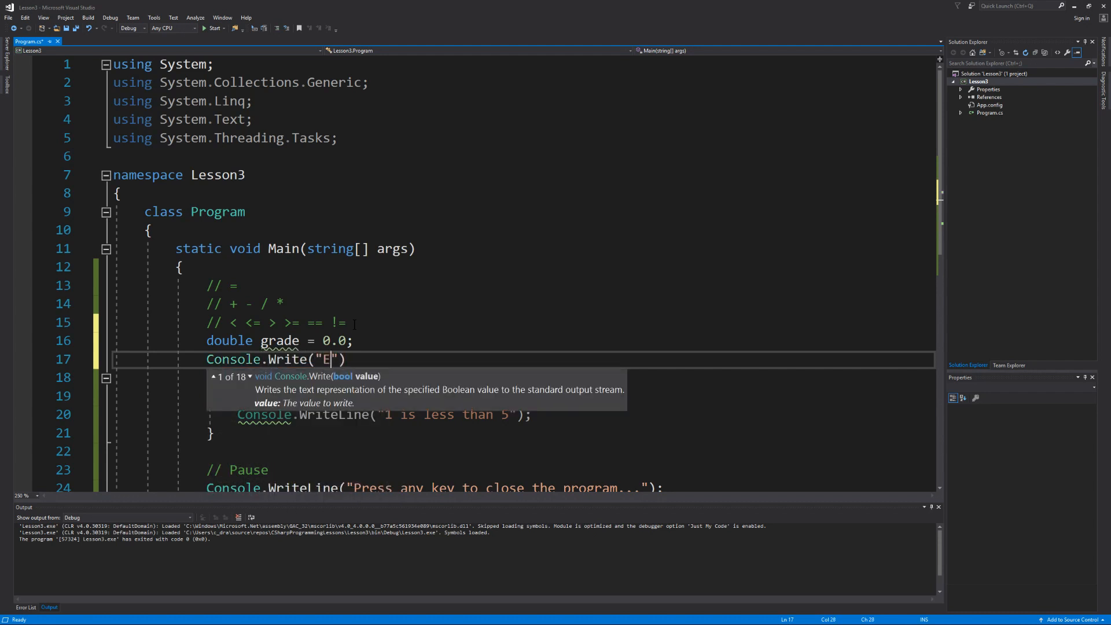
pyautogui.write('nter in a grade:')
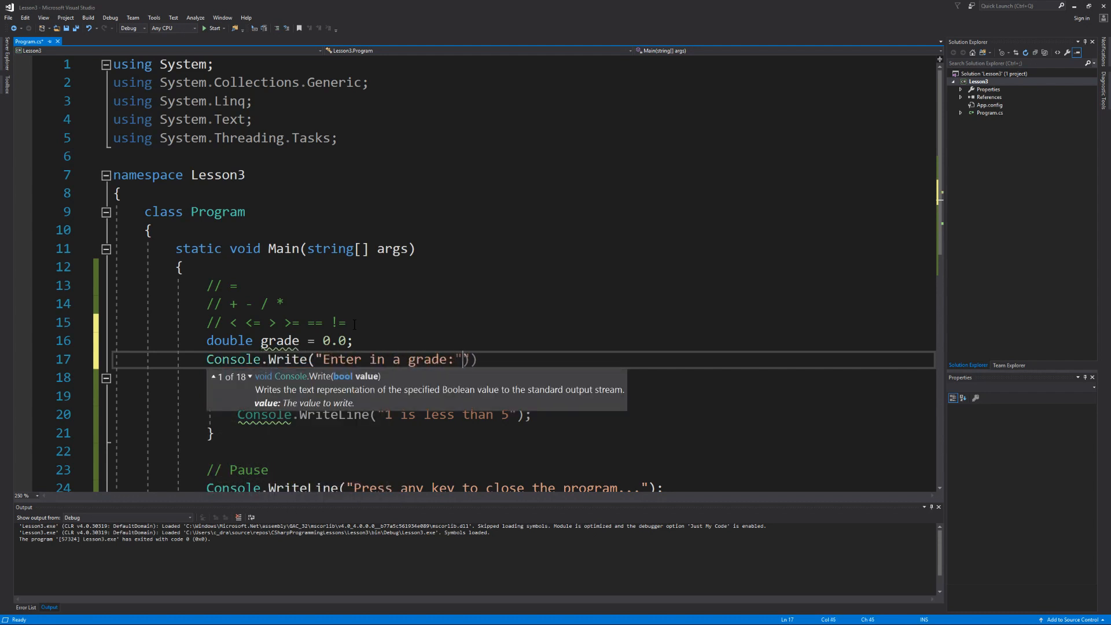
# Read grade via Convert.ToDouble(Console.ReadLine()), and print "You have scored an A" when grade >= 90.
pyautogui.write('grade =')
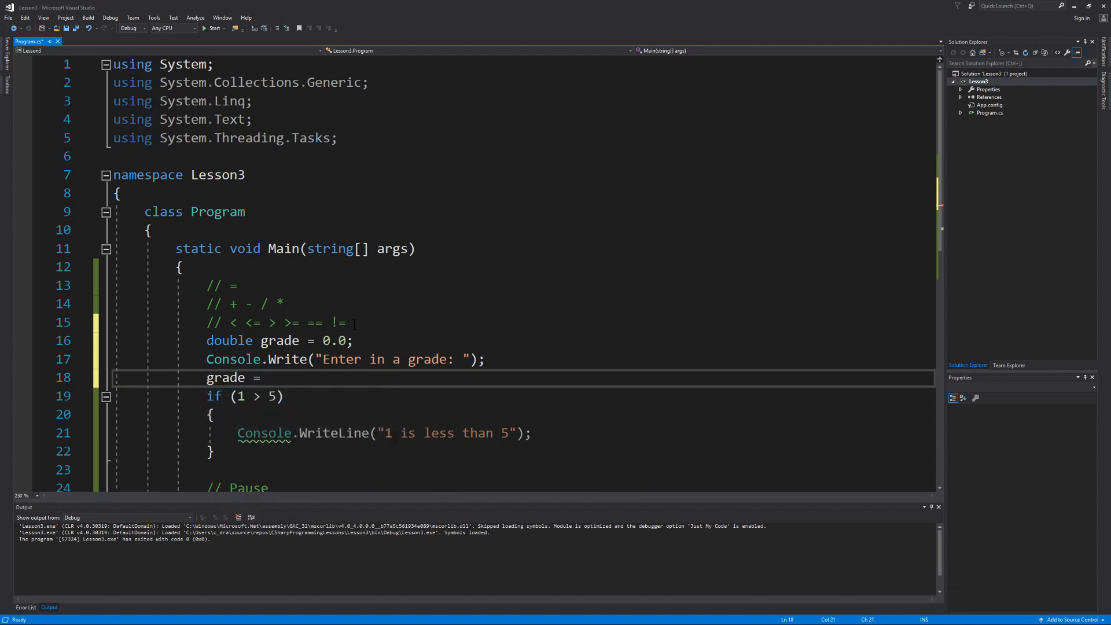
pyautogui.write('Convert.')
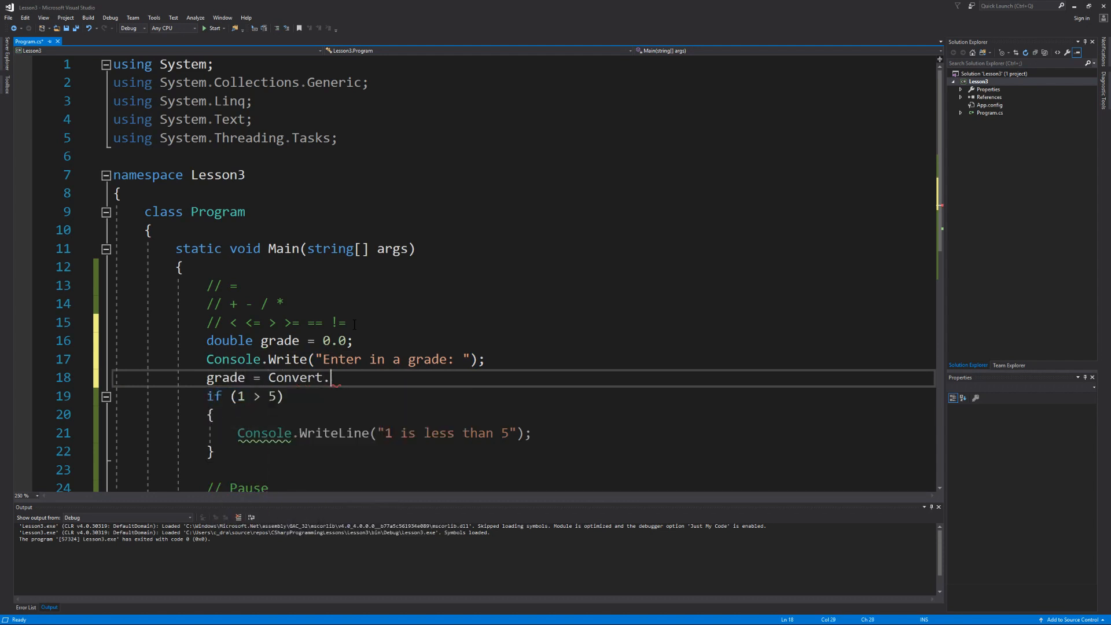
pyautogui.write('ToDouble')
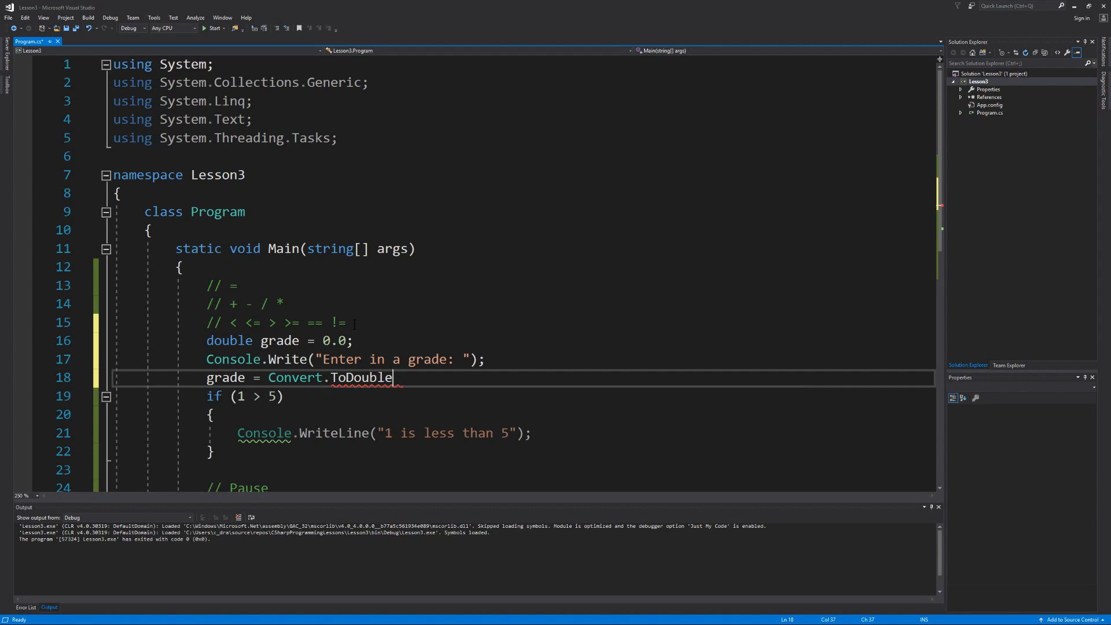
pyautogui.write('(Console.')
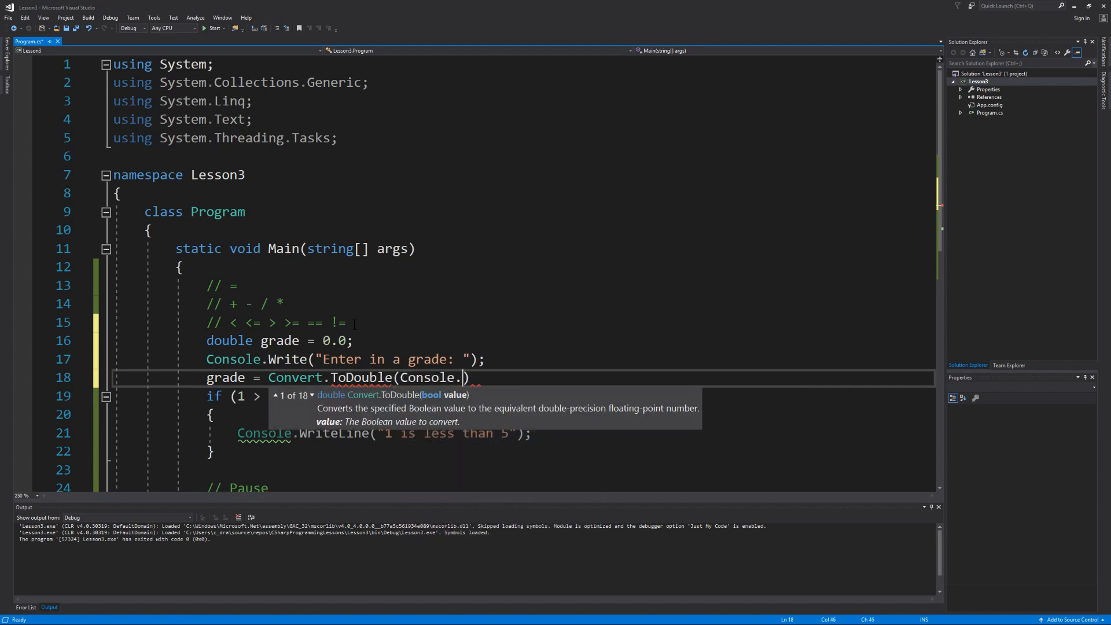
pyautogui.write('ReadLine())')
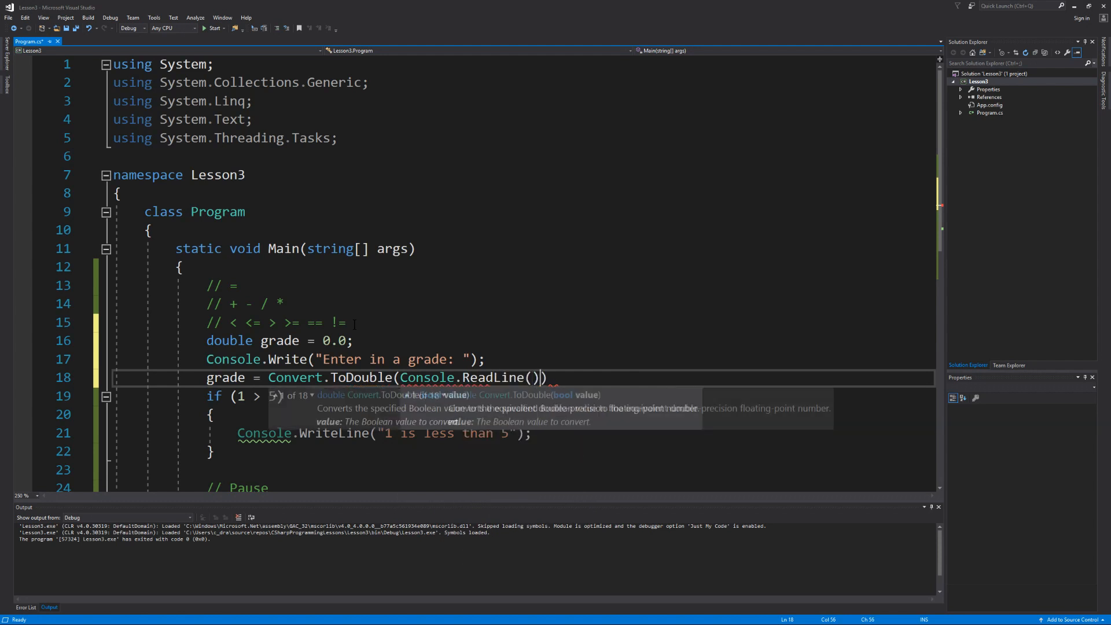
pyautogui.write(';')
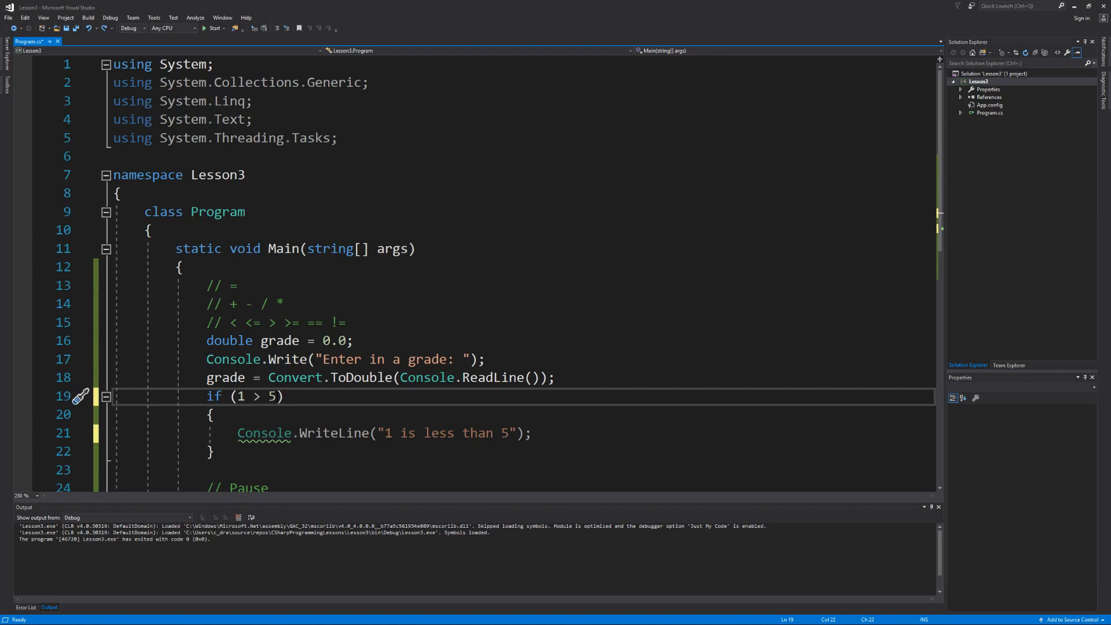
pyautogui.write('grade')
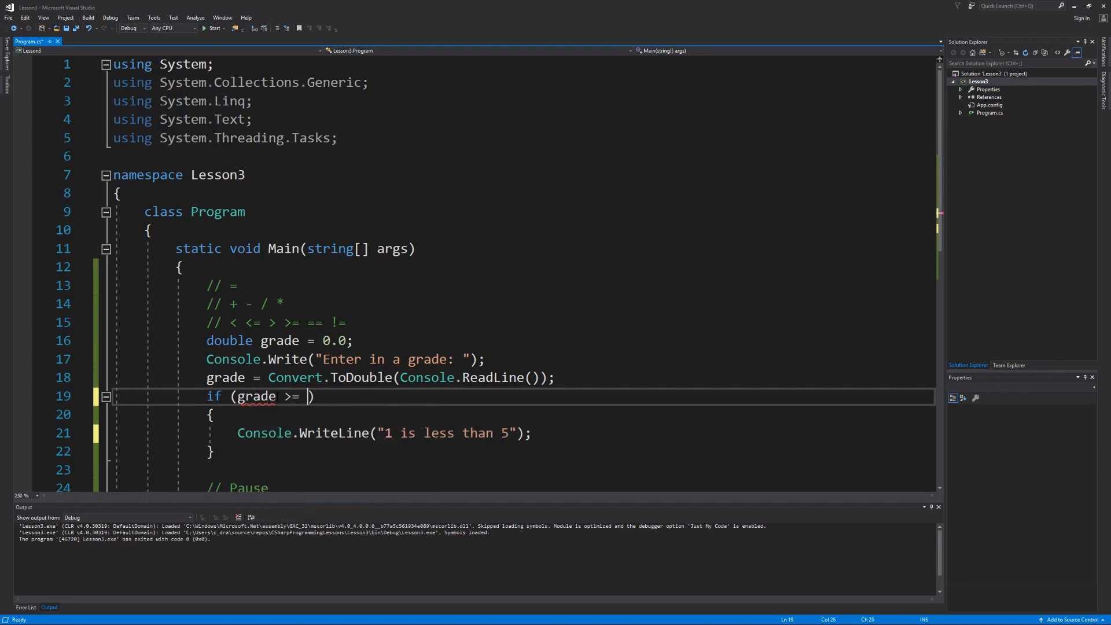
pyautogui.write('90')
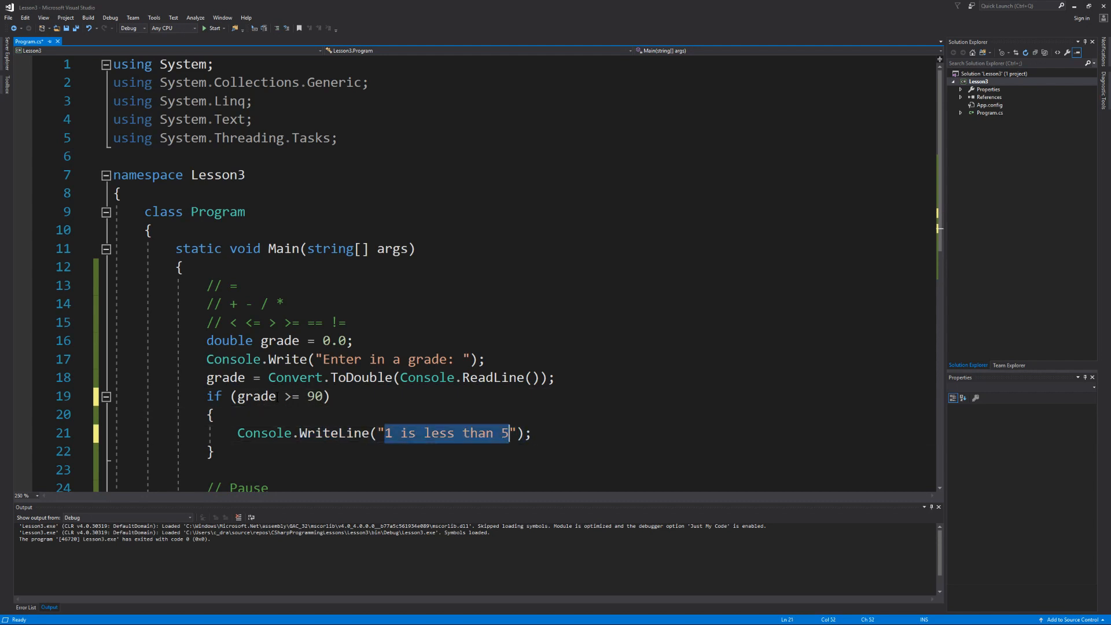
pyautogui.write('You have scored')
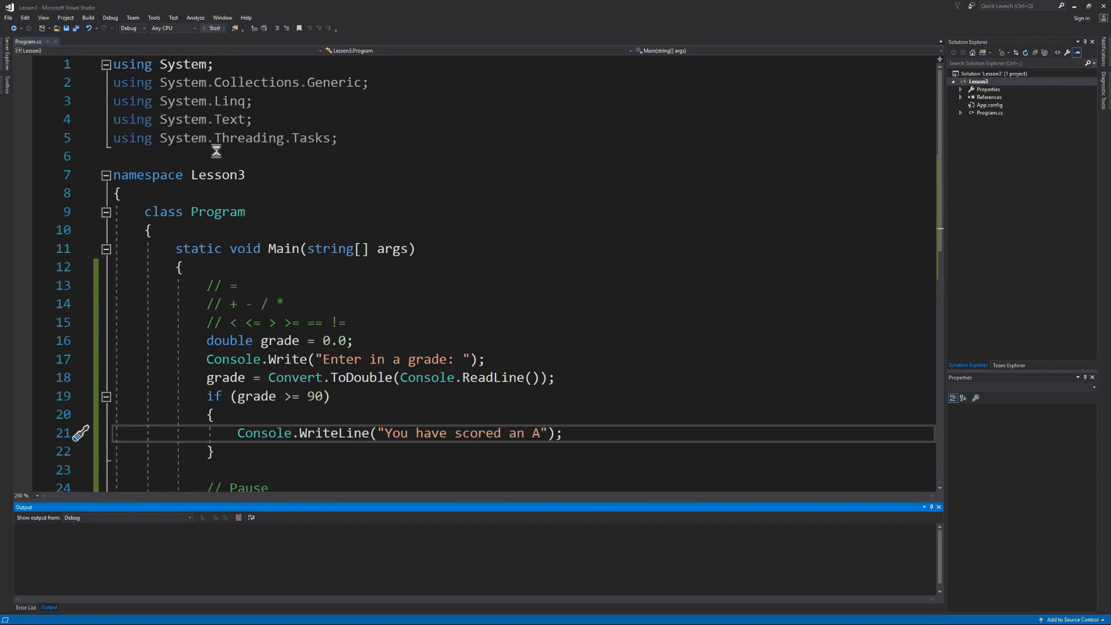
# Run the program and enter a grade of 95.
pyautogui.click(214, 28)
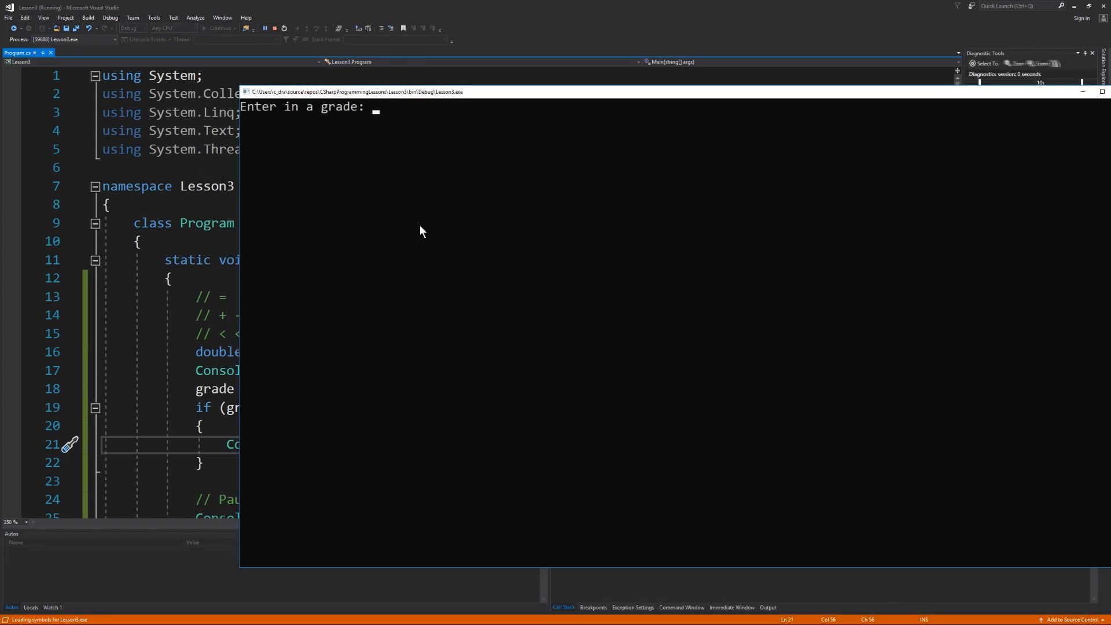
pyautogui.write('95')
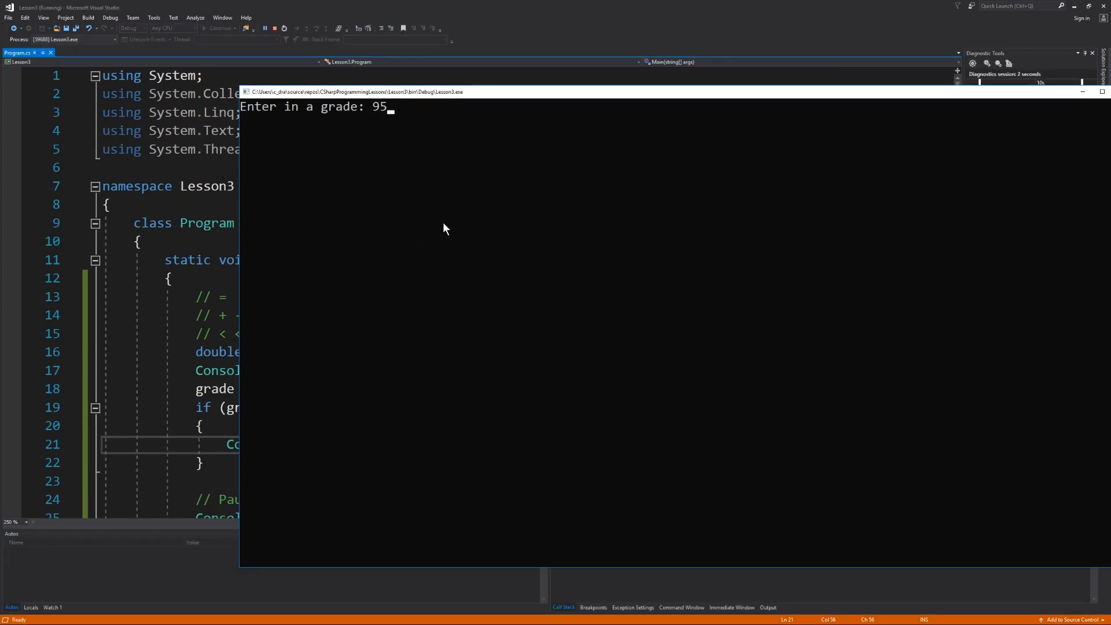
pyautogui.press('enter')
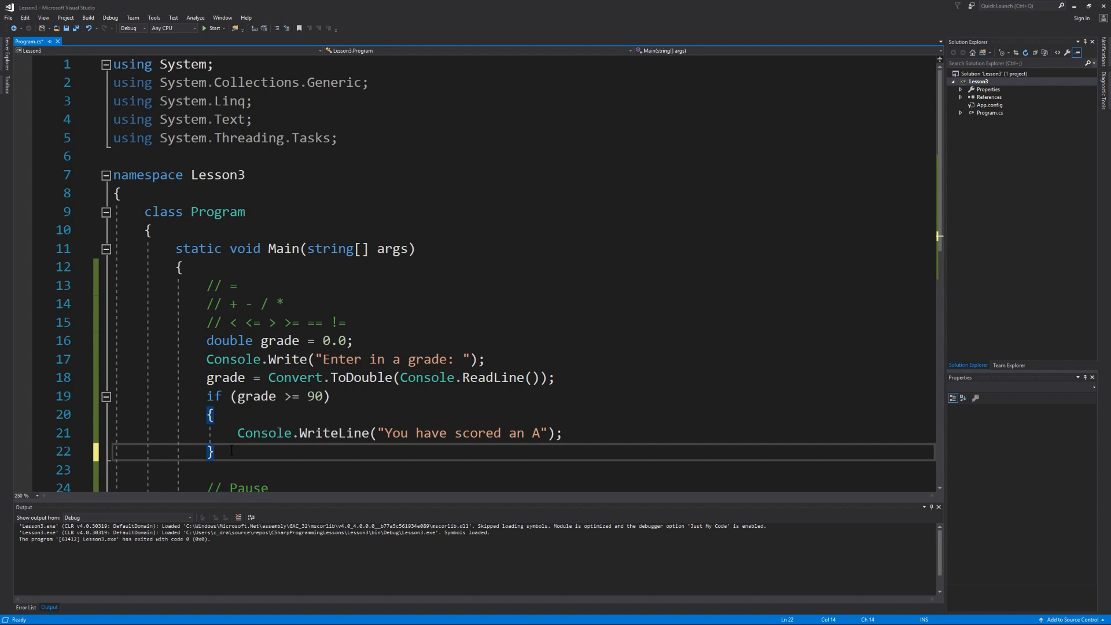
# Add else if (grade >= 80) printing "You have scored an B".
pyautogui.write('else')
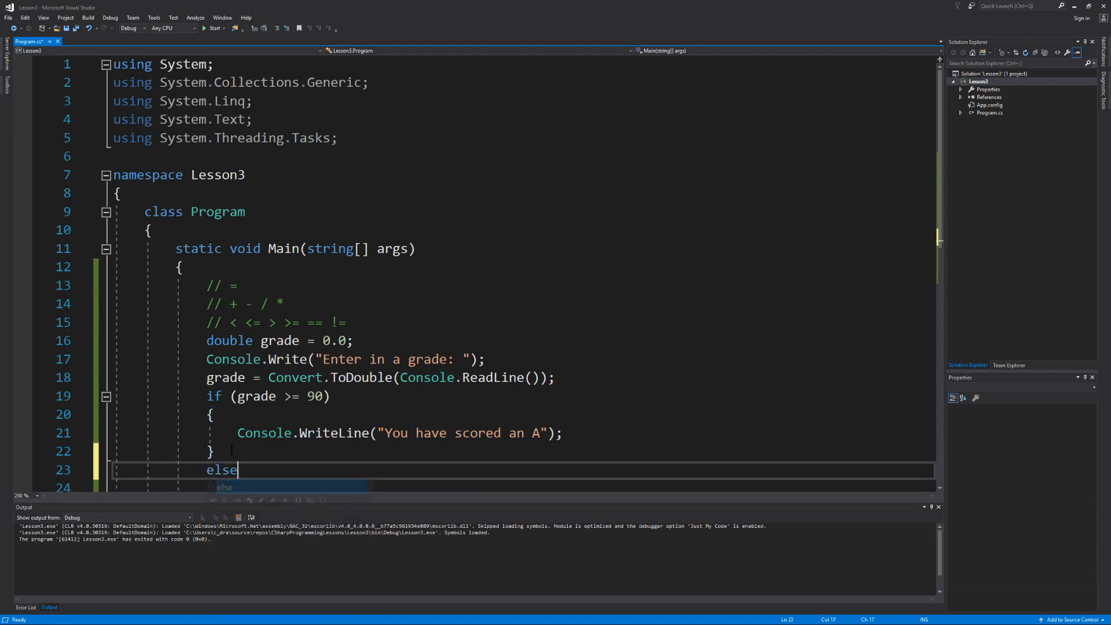
pyautogui.write('if (grade)')
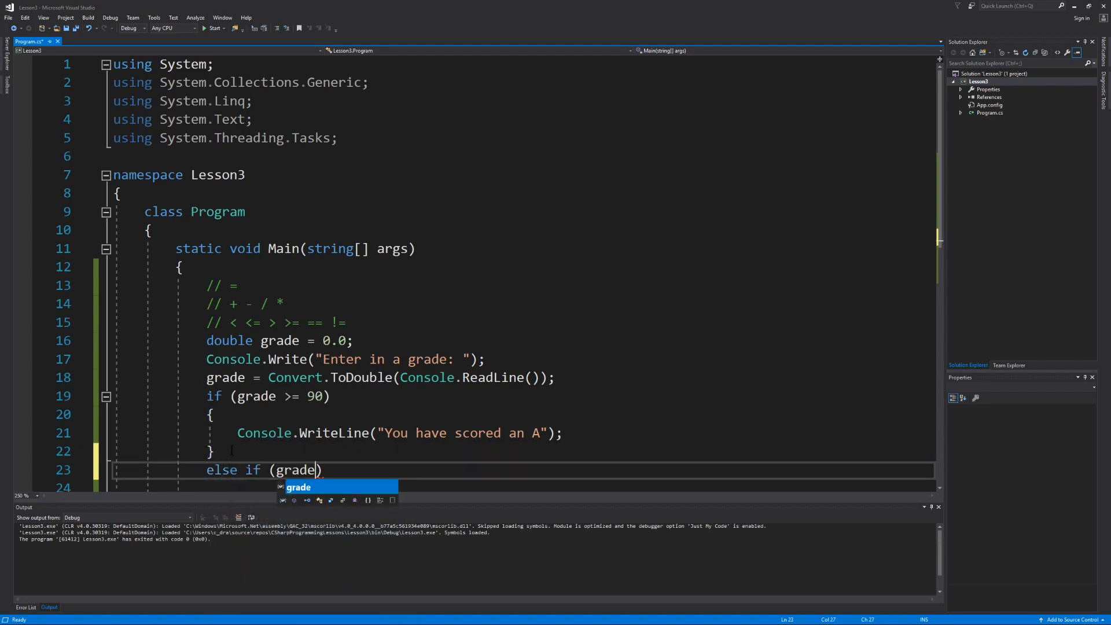
pyautogui.write('>=')
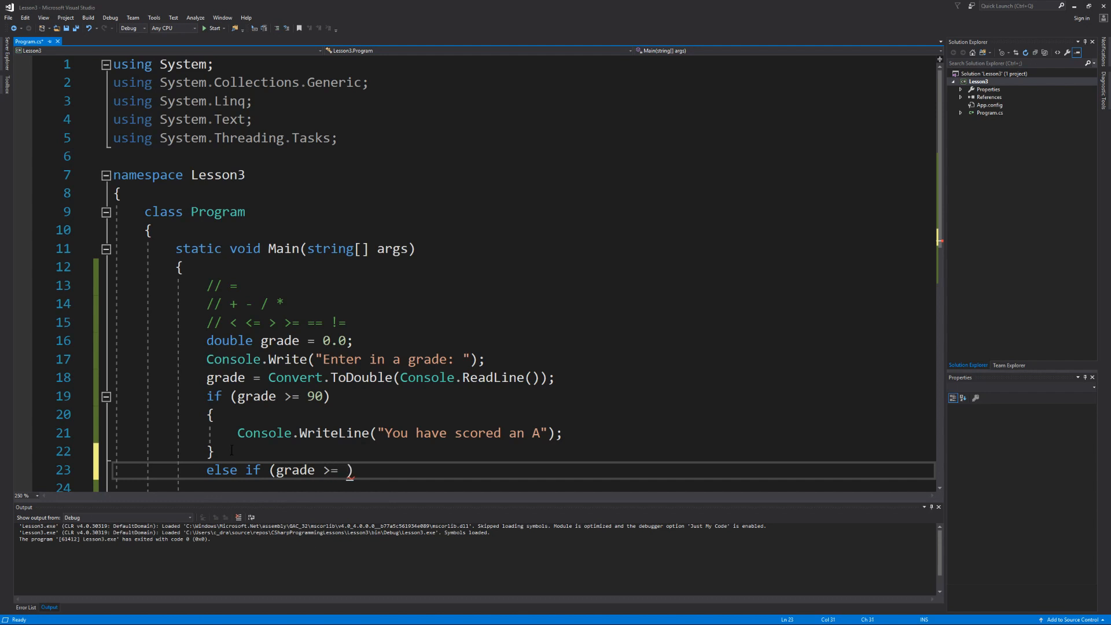
pyautogui.write('80')
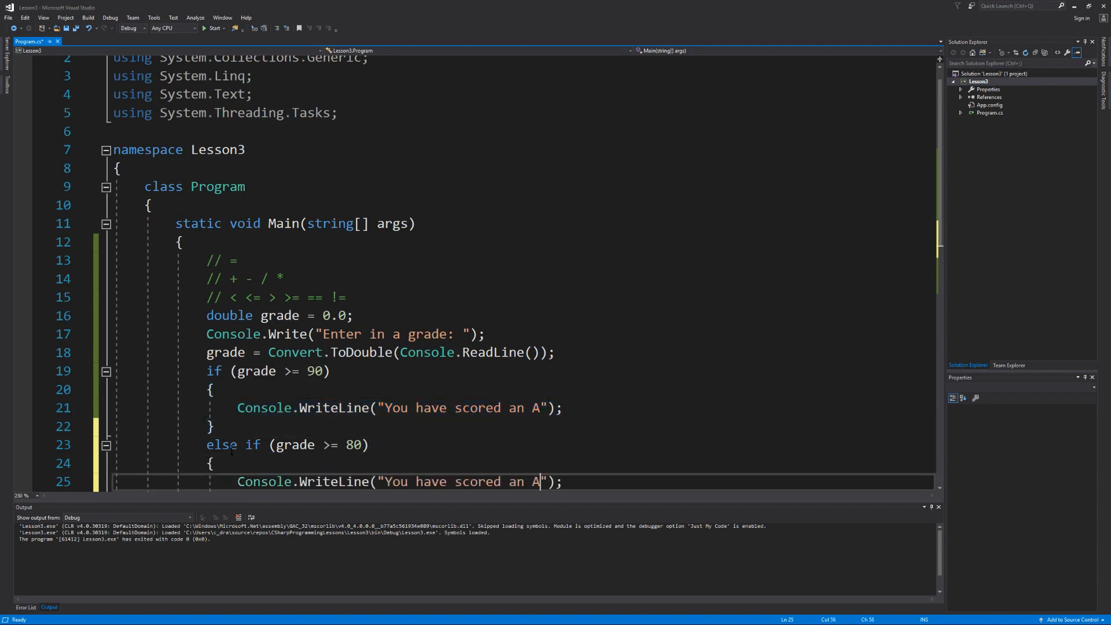
pyautogui.write('B')
pyautogui.write('95')
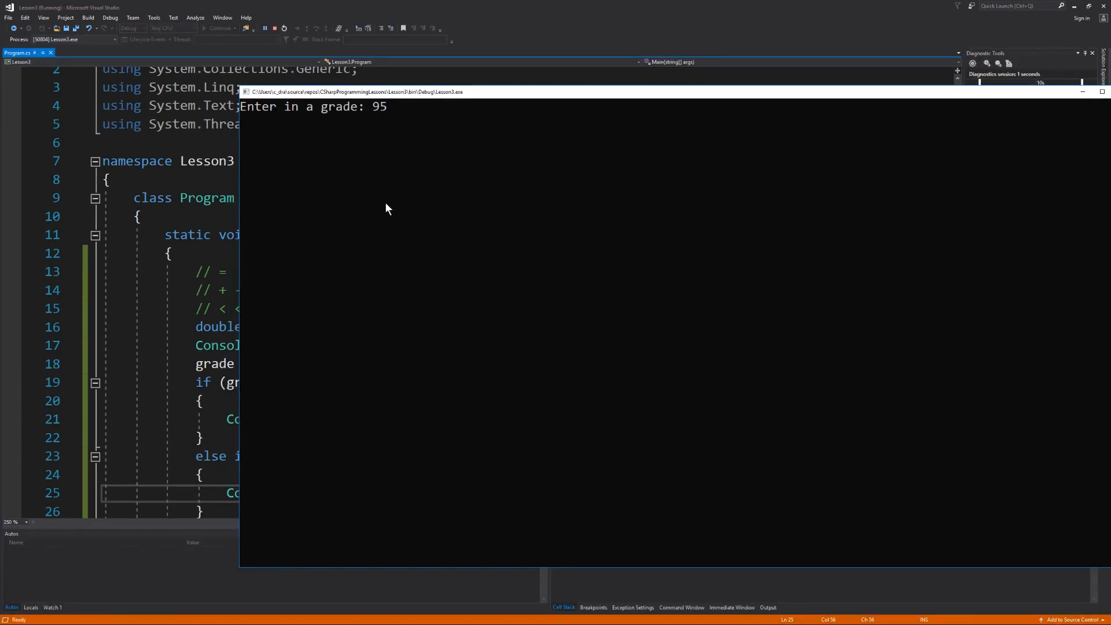
# Submit grades 95 and 82 in successive runs, then start another run entering 79.
pyautogui.press('enter')
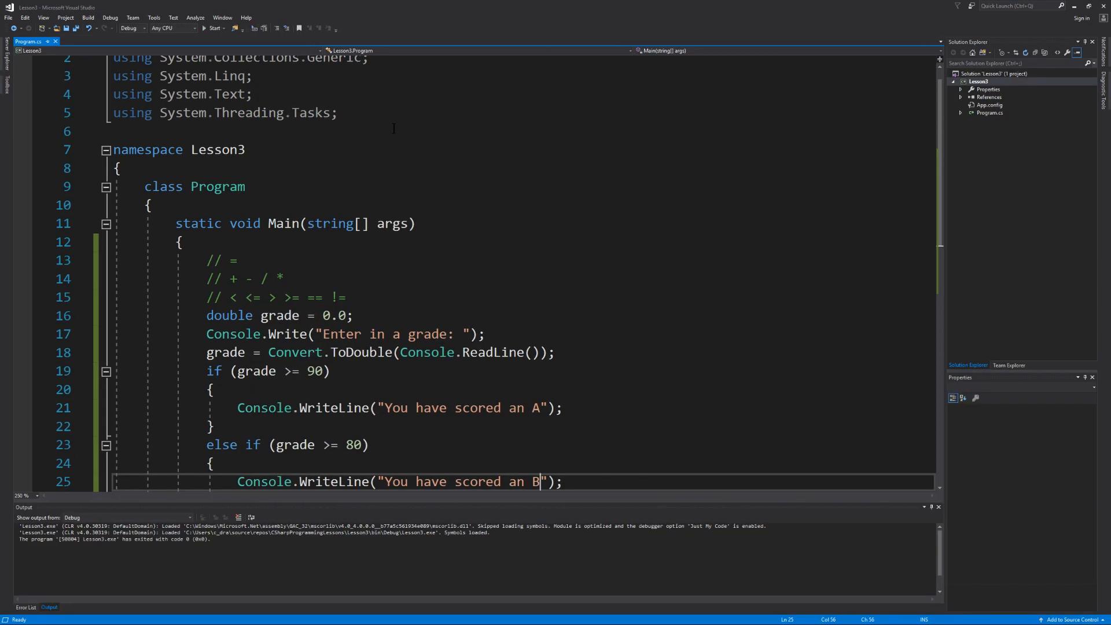
pyautogui.click(212, 28)
pyautogui.write('82')
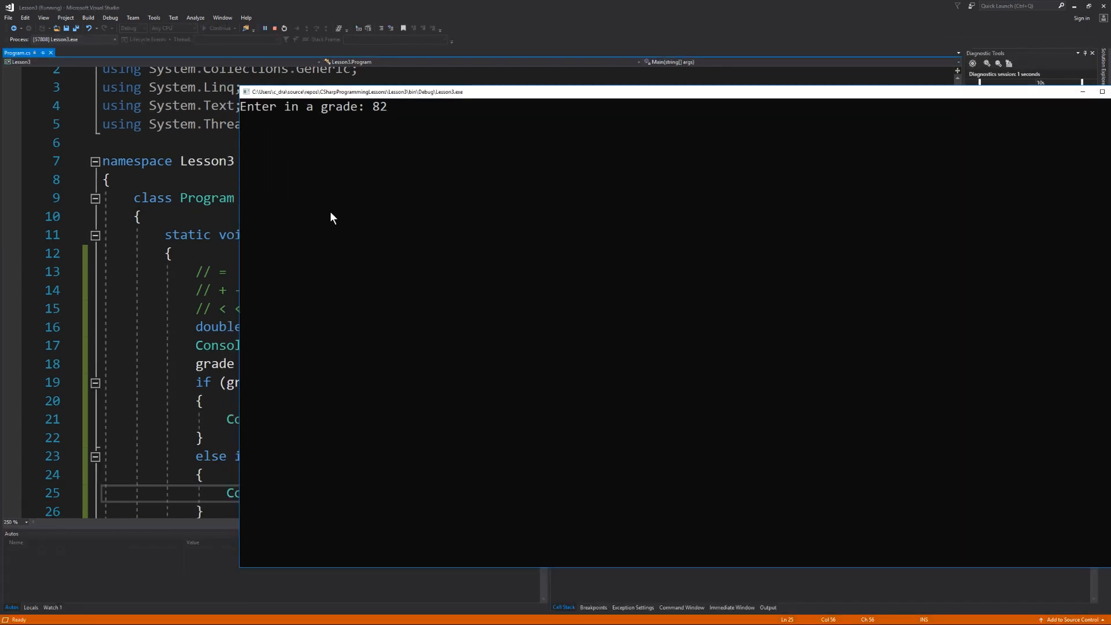
pyautogui.press('enter')
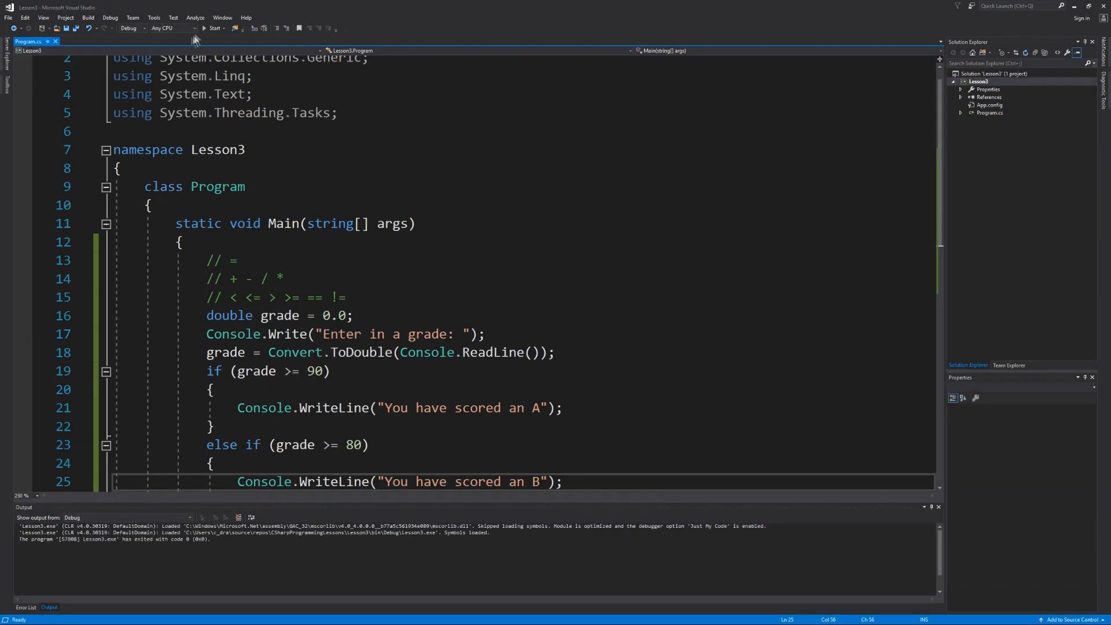
pyautogui.click(211, 28)
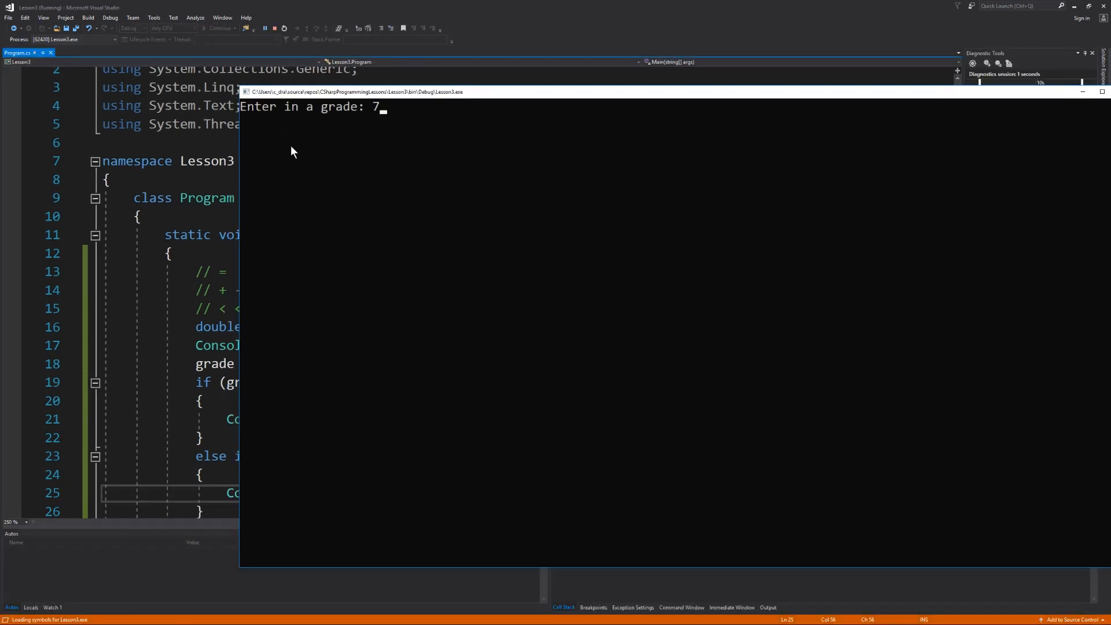
pyautogui.write('9')
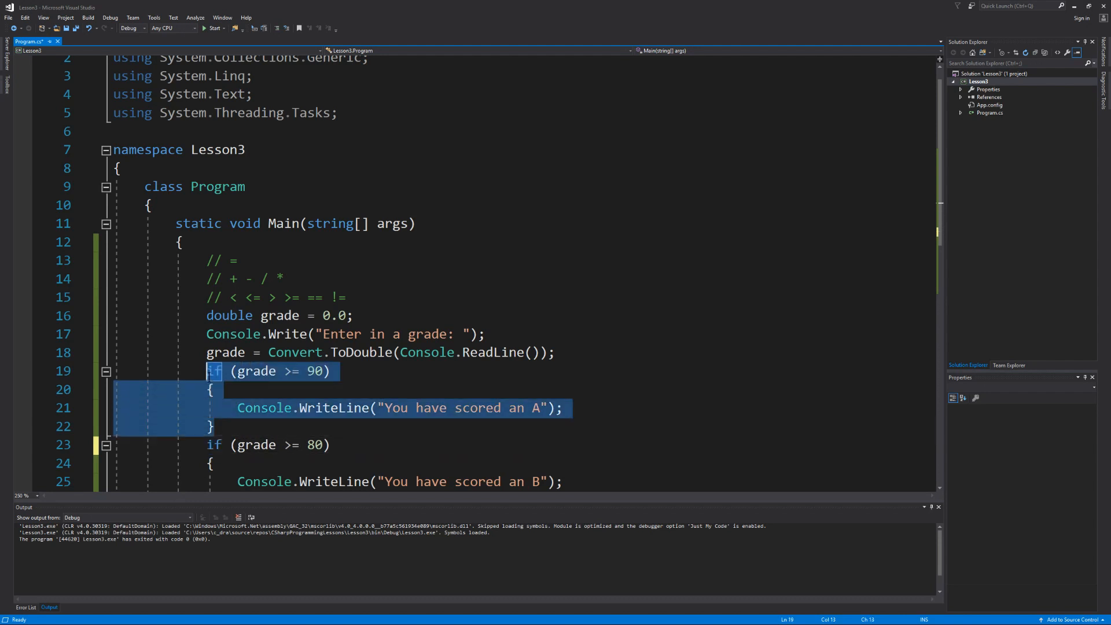
pyautogui.moveTo(259, 370)
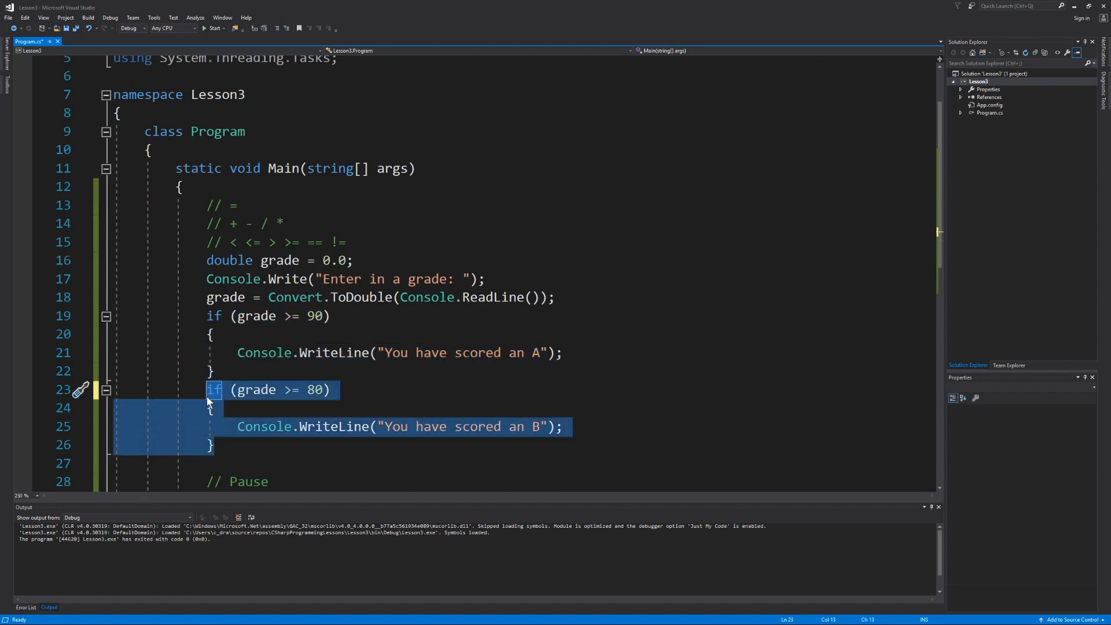
pyautogui.moveTo(290, 389)
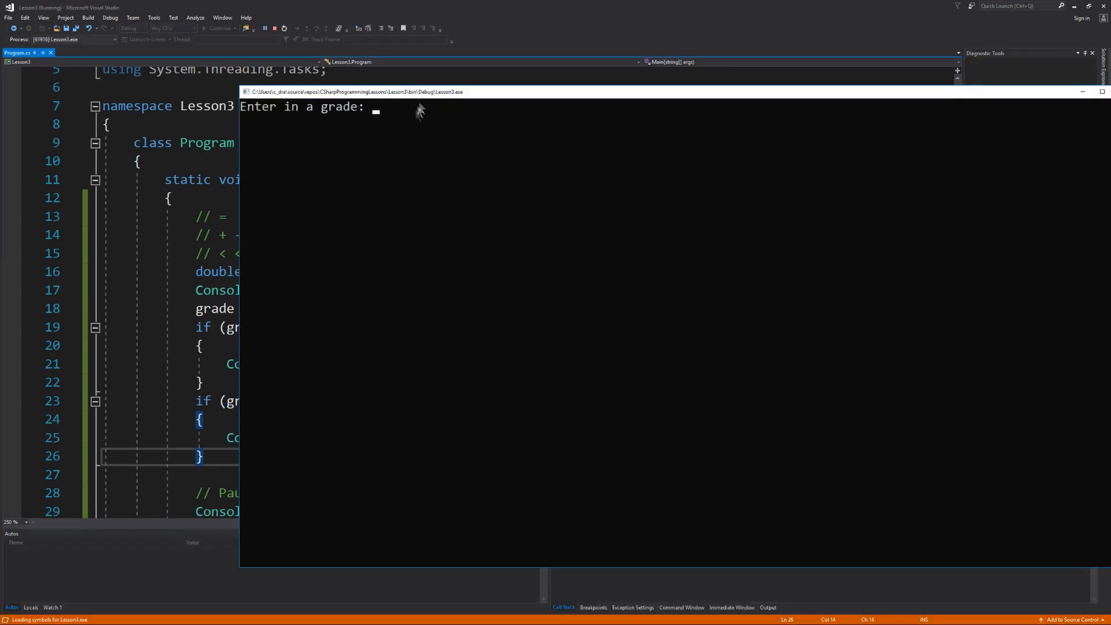
# Enter a grade of 90 in the console.
pyautogui.write('90')
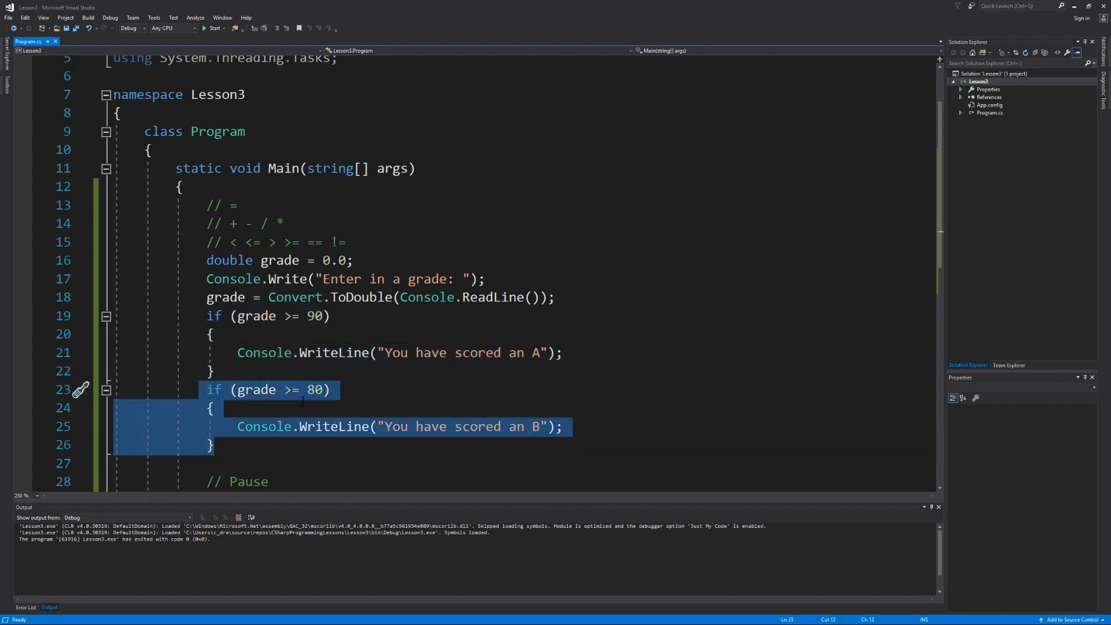
# Chain the 80 check with else if, add C (>= 70) and D (>= 60) branches, and start a final else.
pyautogui.click(424, 426)
pyautogui.write('else ')
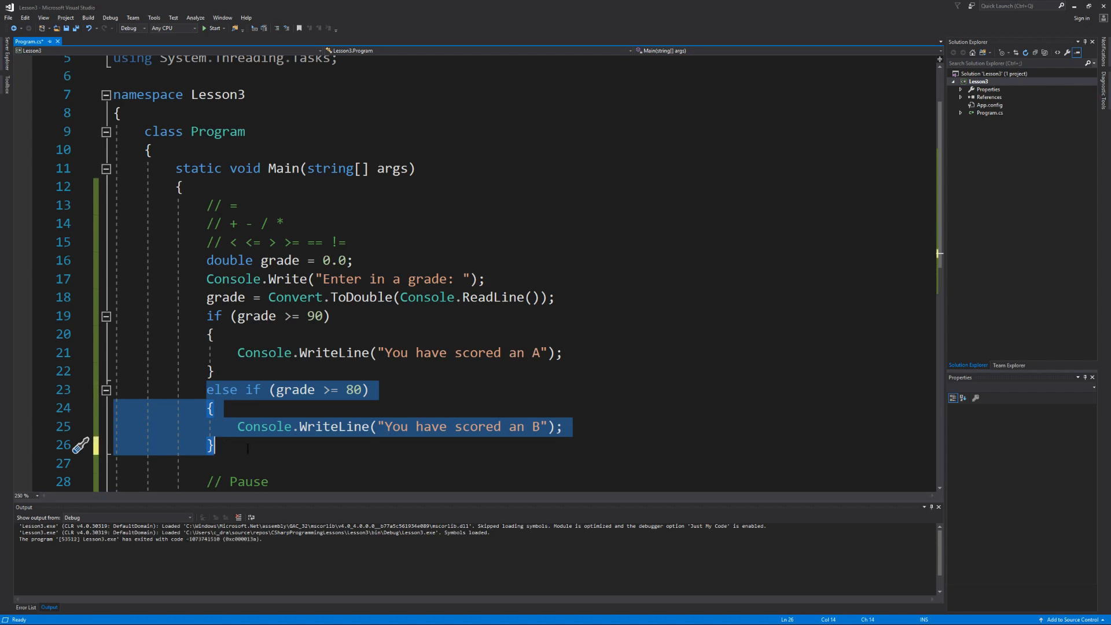
pyautogui.click(215, 445)
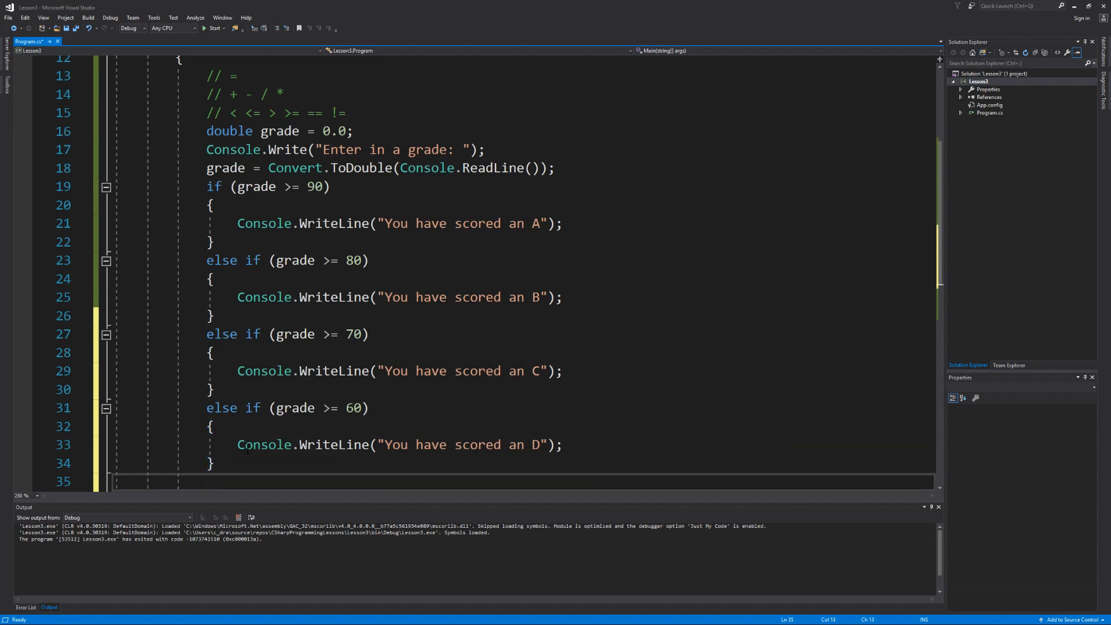
pyautogui.click(206, 481)
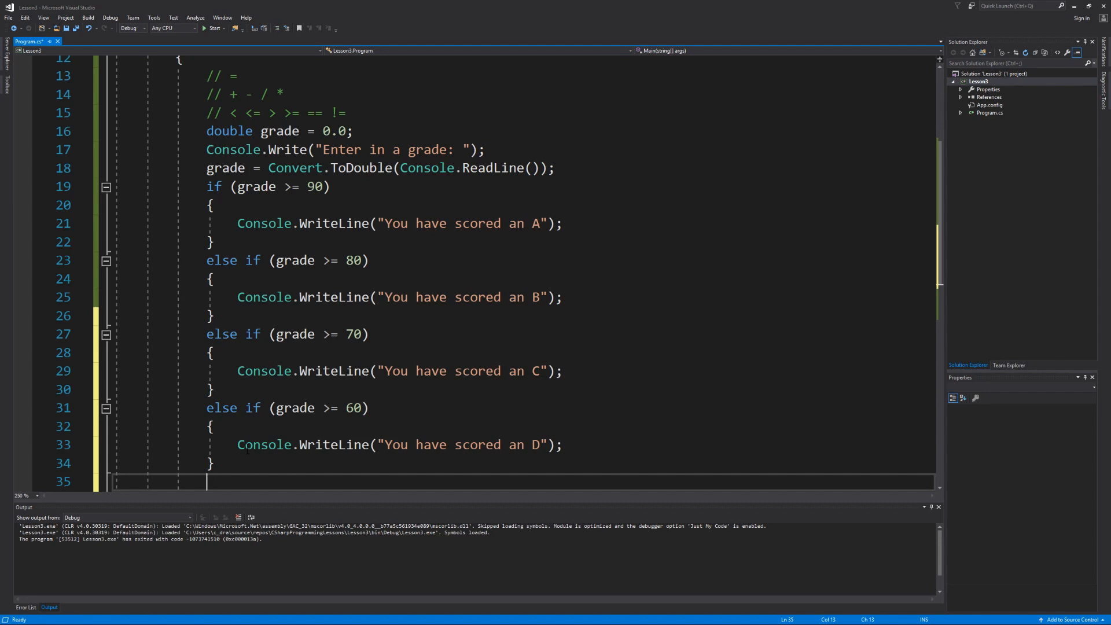
pyautogui.write('else')
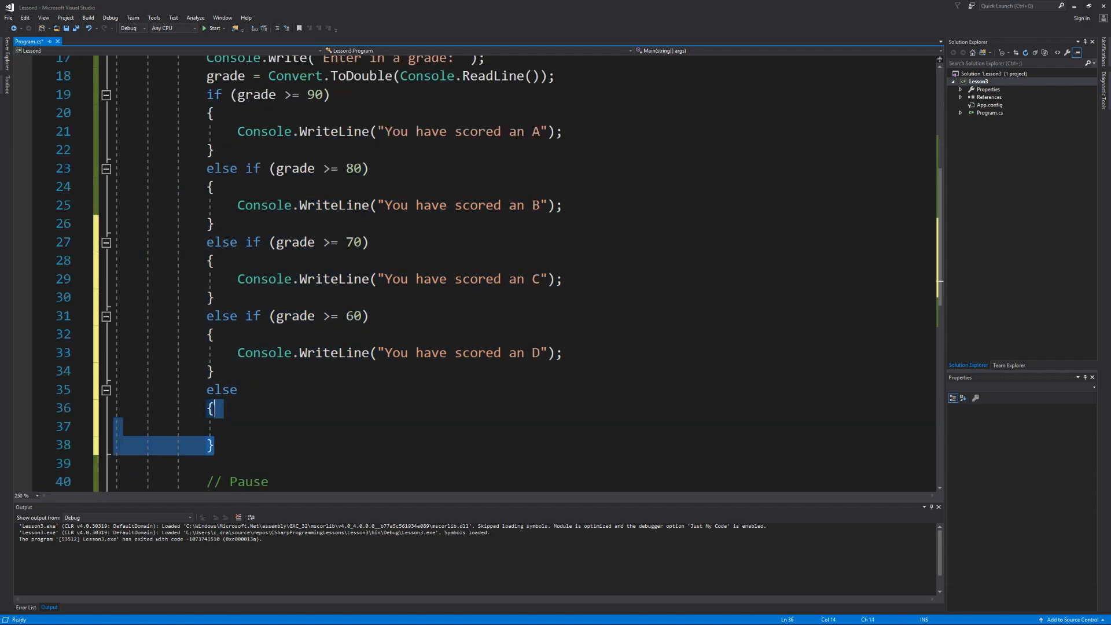
# Make the final else print "You have scored an F" and run the program.
pyautogui.click(221, 389)
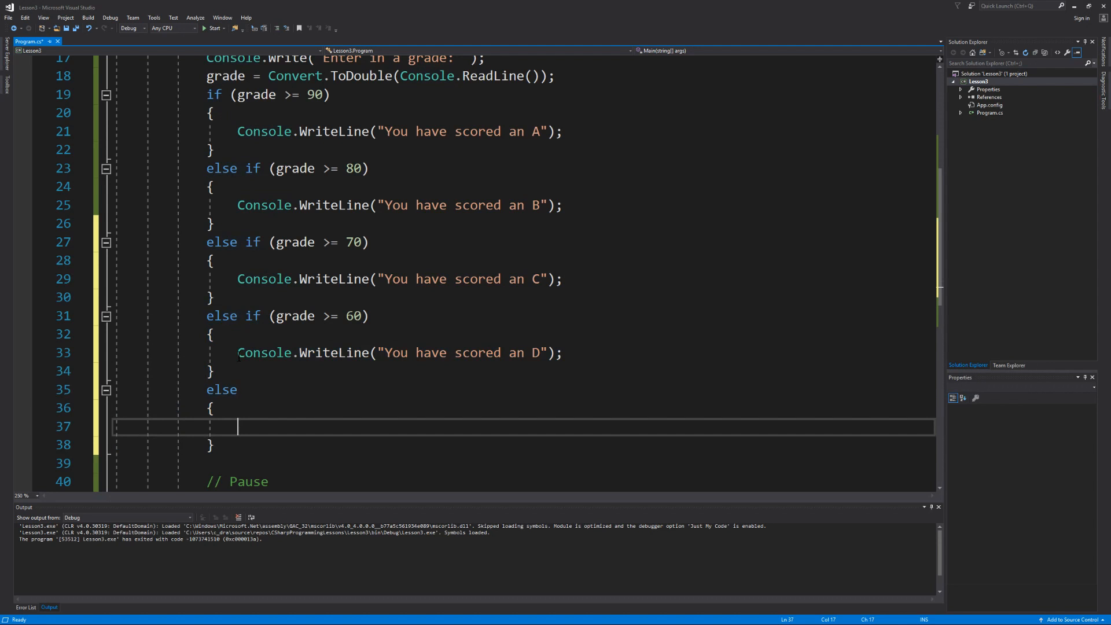
pyautogui.write('Console.WriteLine("You have scored an F");')
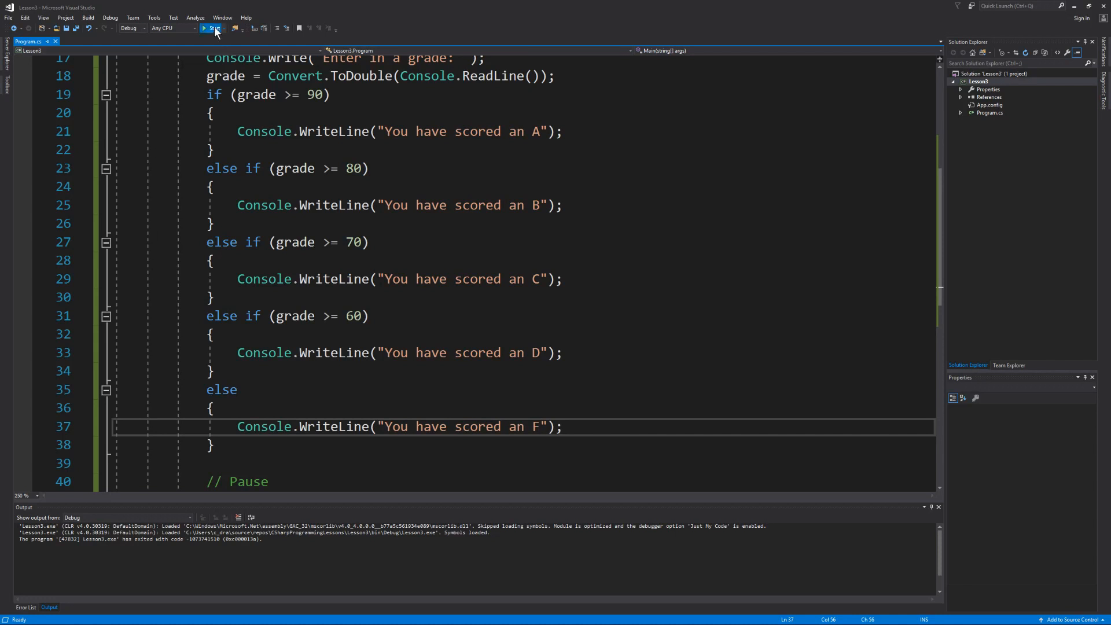
pyautogui.click(210, 29)
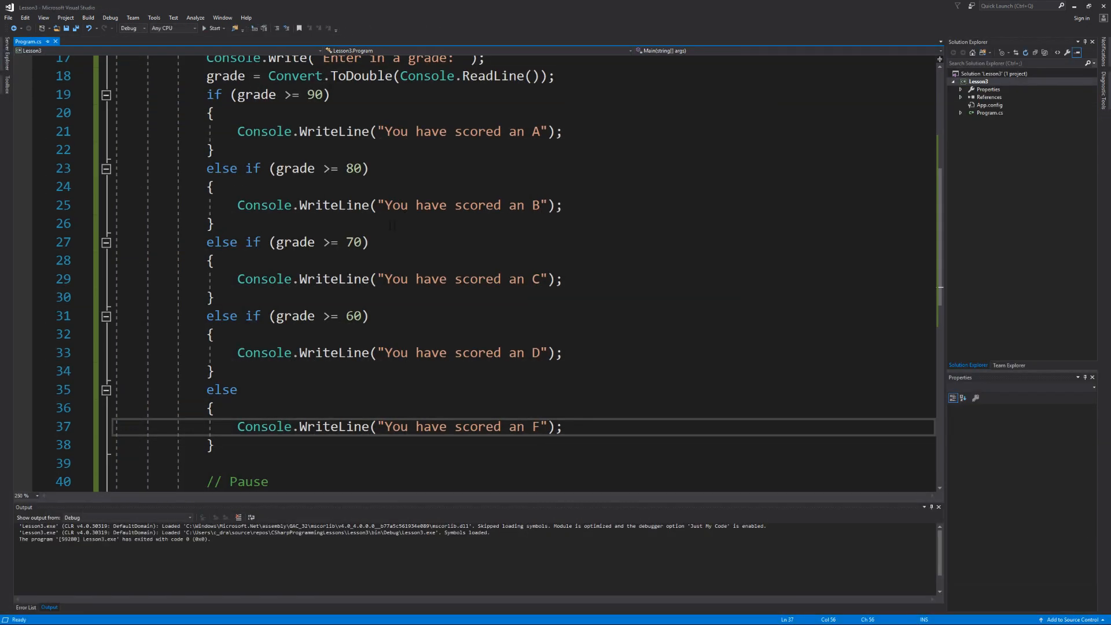
# Run the grade program with inputs 80, 70, 60 and 10, confirming 10 prints an F.
pyautogui.click(214, 28)
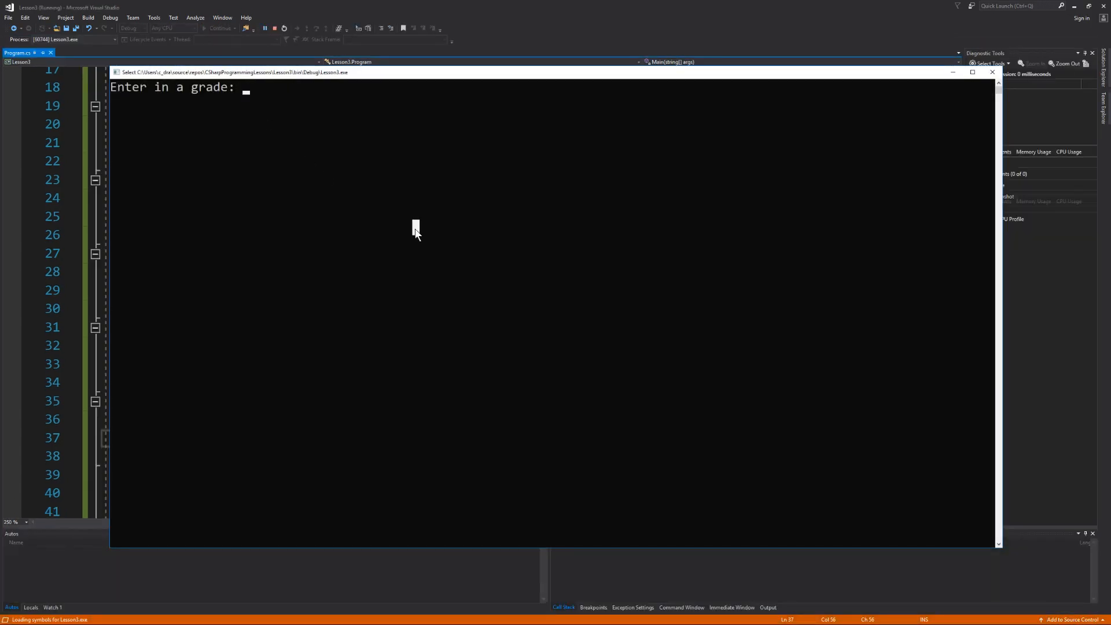
pyautogui.write('80')
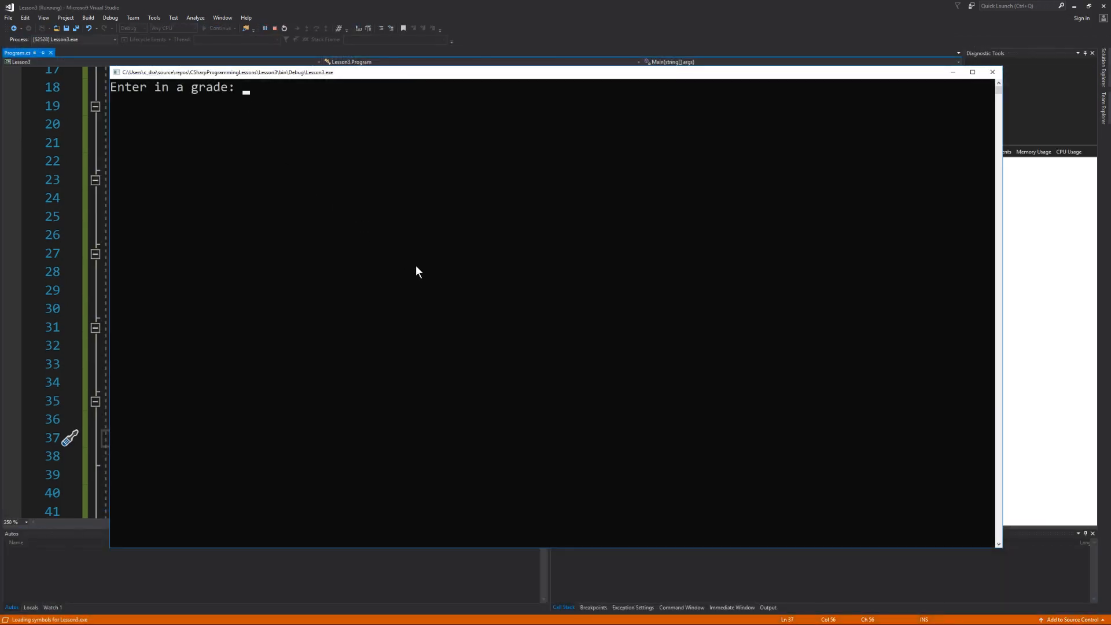
pyautogui.write('70')
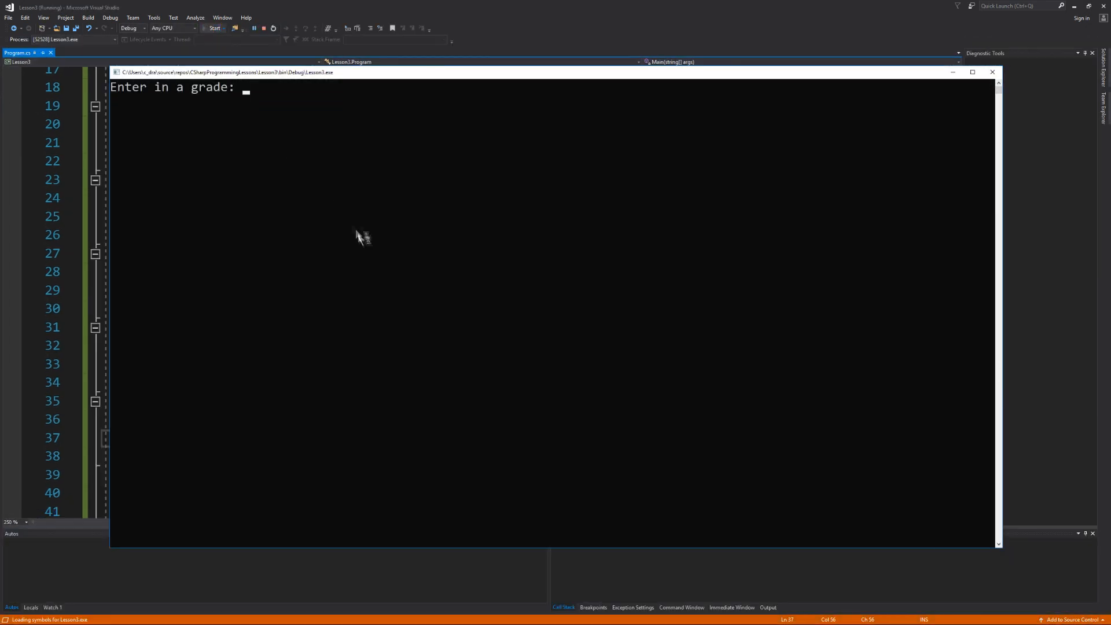
pyautogui.write('60')
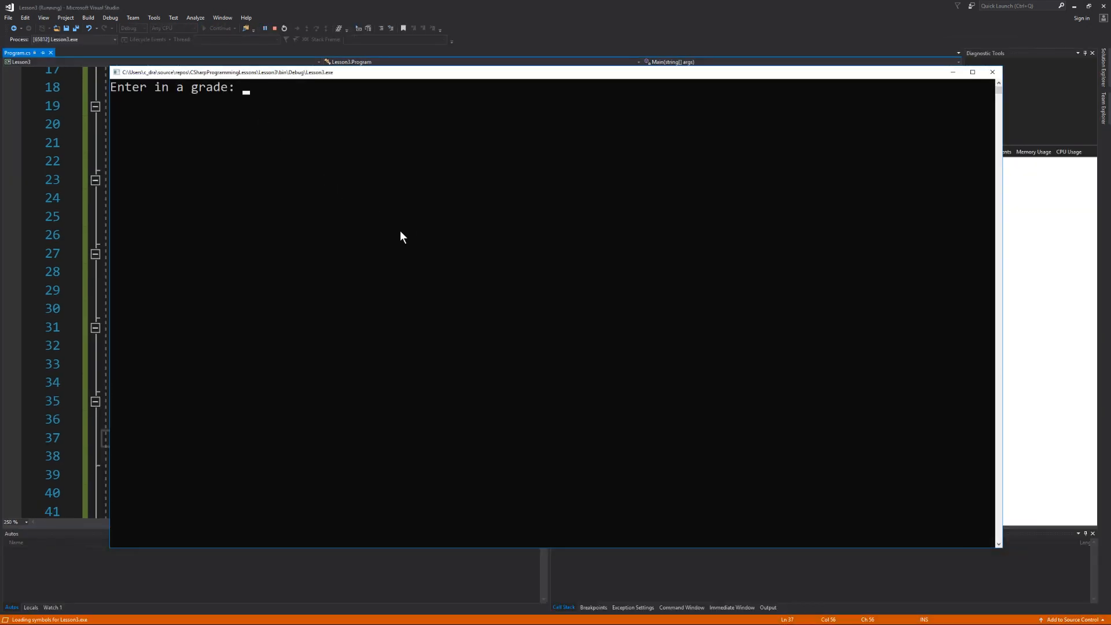
pyautogui.write('10')
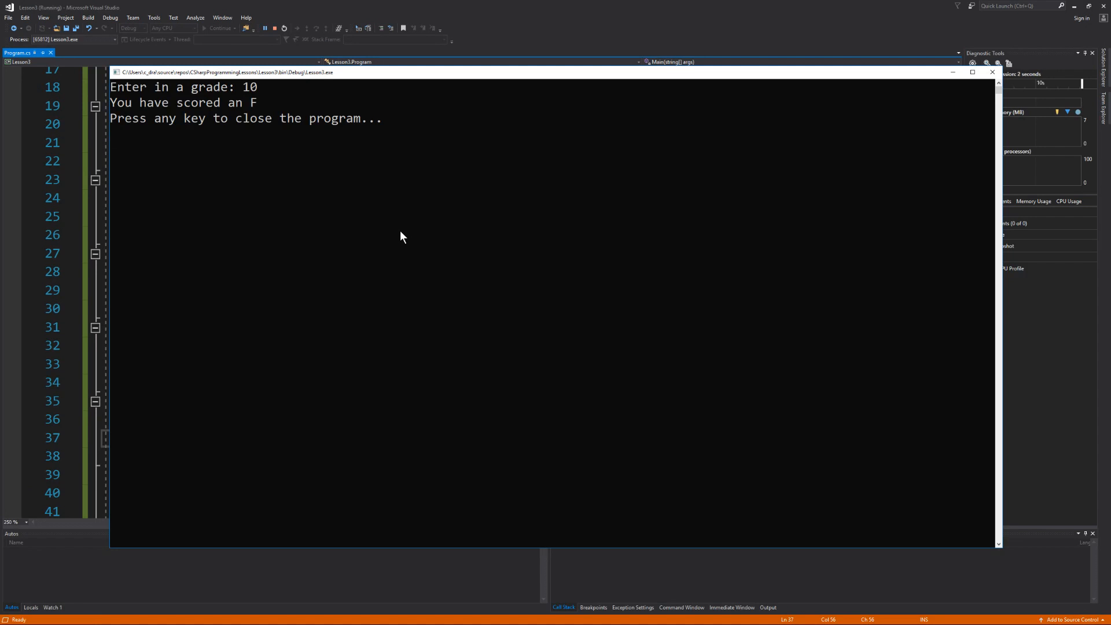